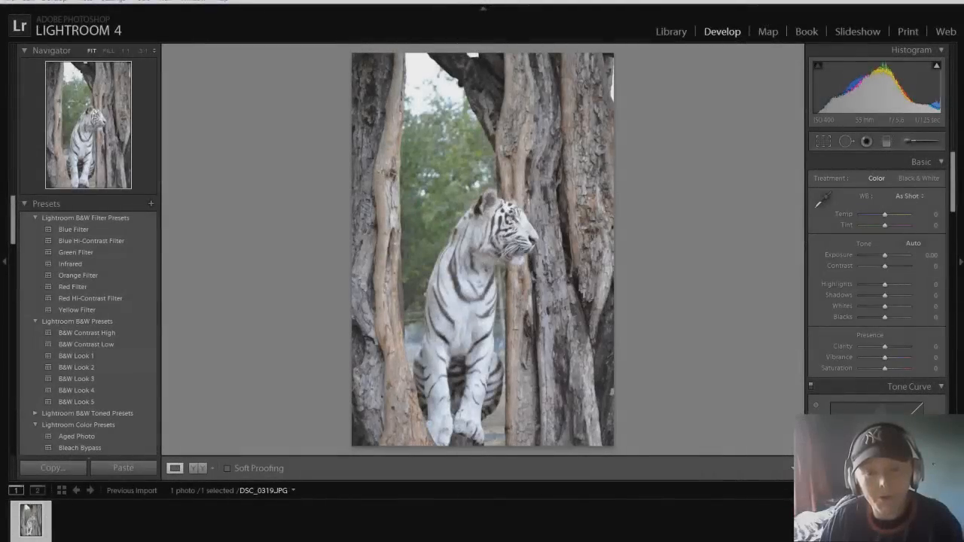
{"action": "mouse_move", "coordinate": [657, 286]}
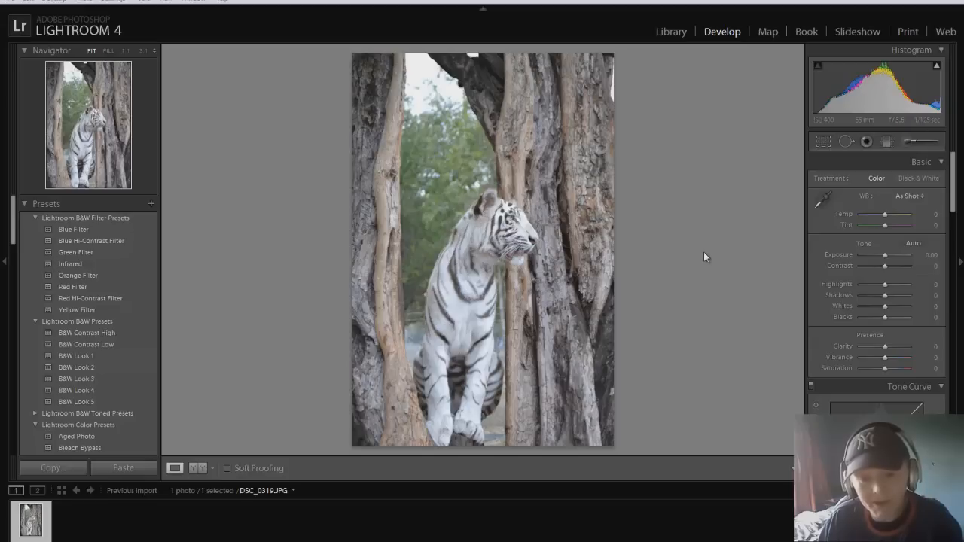
{"action": "mouse_move", "coordinate": [729, 407]}
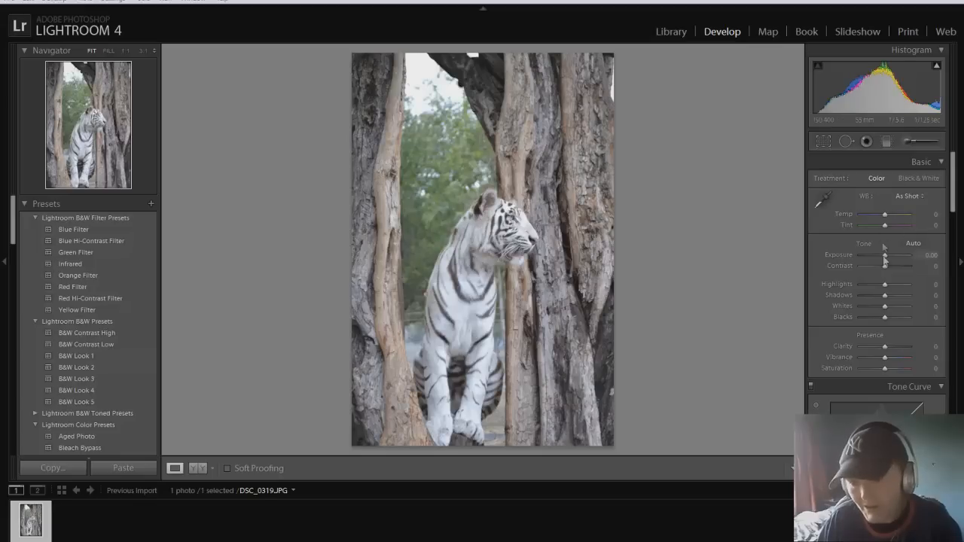
Set Exposure -0.36, Highlights -95, Shadows +69, Whites -24 and Blacks -71
{"action": "left_click_drag", "start_coordinate": [884, 255], "coordinate": [880, 256]}
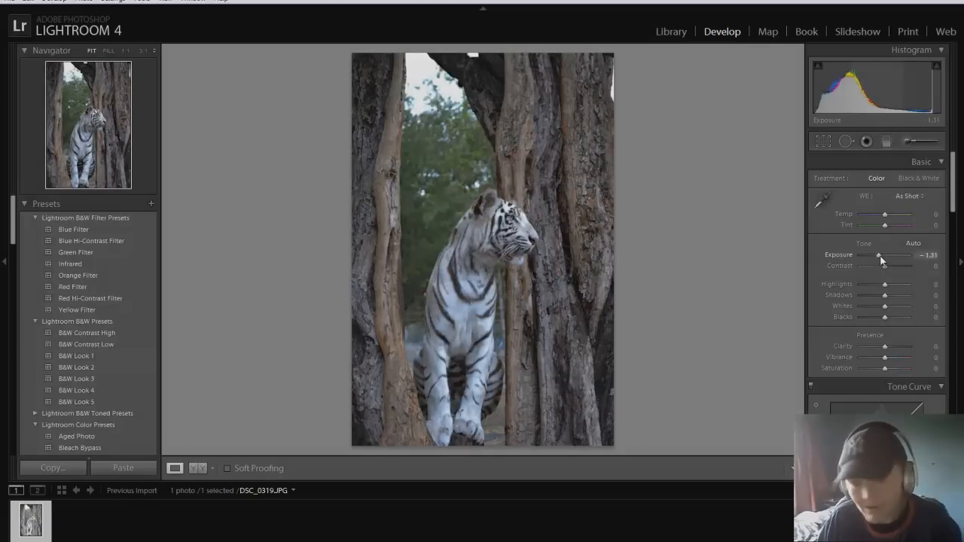
{"action": "left_click_drag", "start_coordinate": [878, 255], "coordinate": [883, 255]}
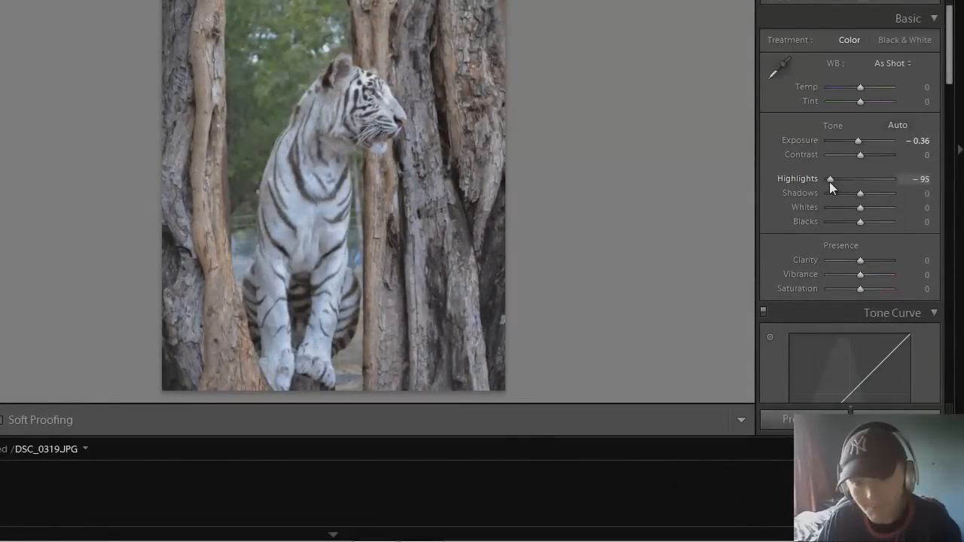
{"action": "left_click_drag", "start_coordinate": [861, 193], "coordinate": [881, 193]}
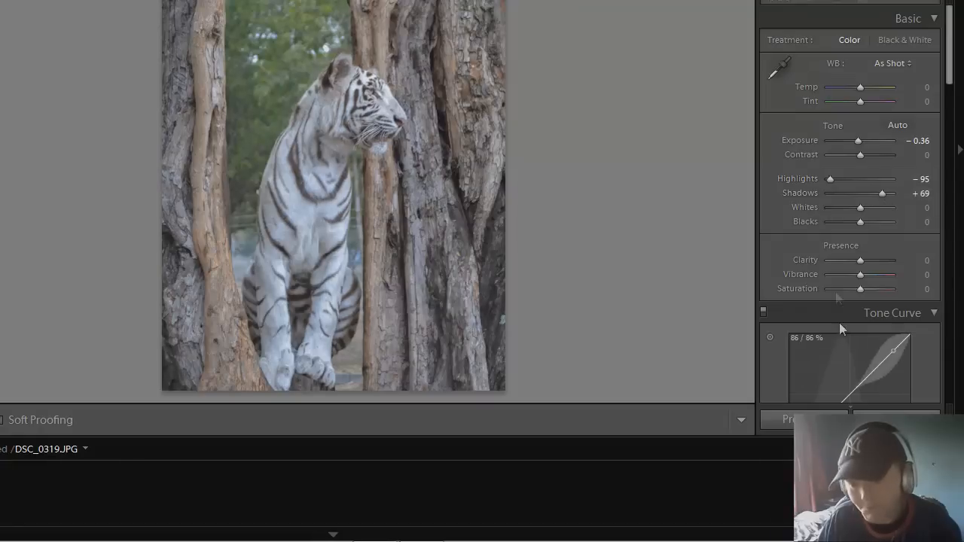
{"action": "left_click_drag", "start_coordinate": [861, 207], "coordinate": [851, 207]}
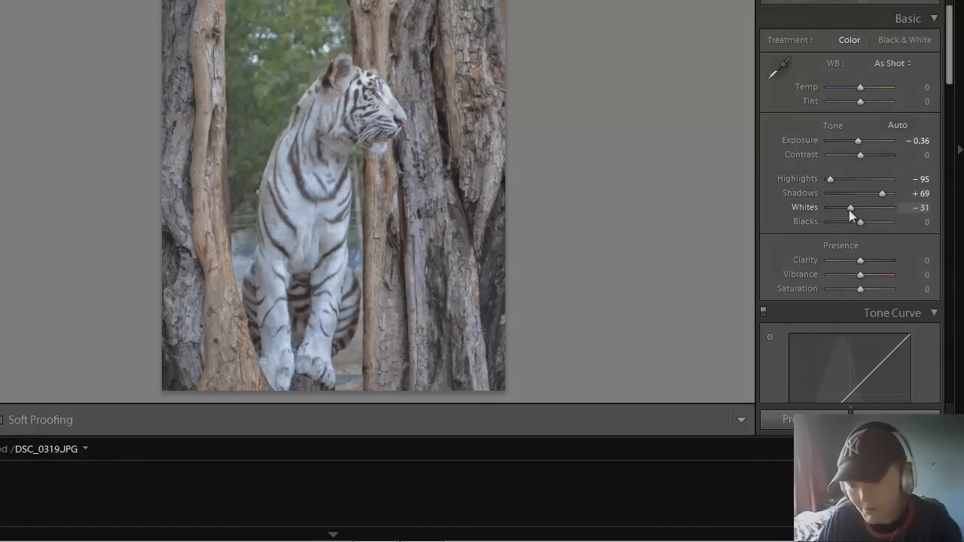
{"action": "left_click_drag", "start_coordinate": [850, 208], "coordinate": [836, 208]}
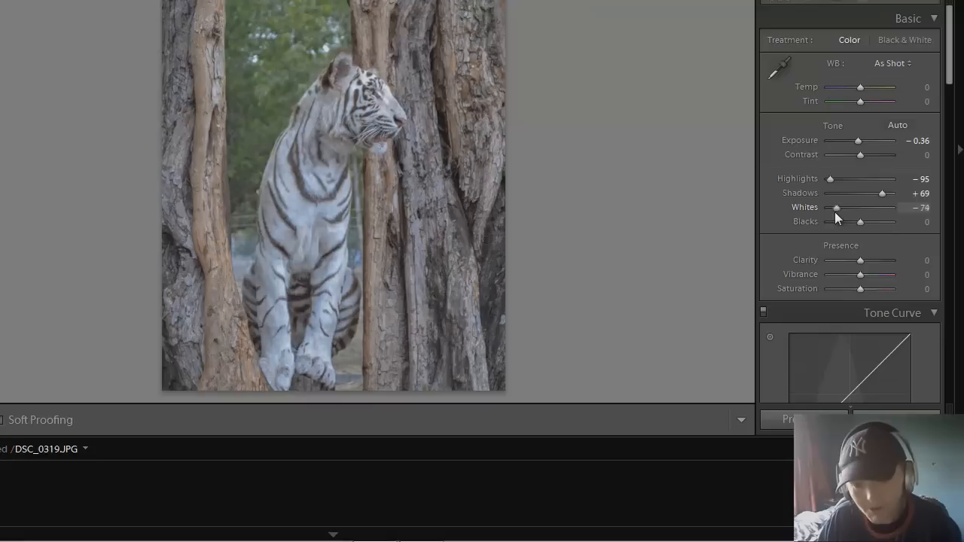
{"action": "left_click_drag", "start_coordinate": [837, 208], "coordinate": [829, 207]}
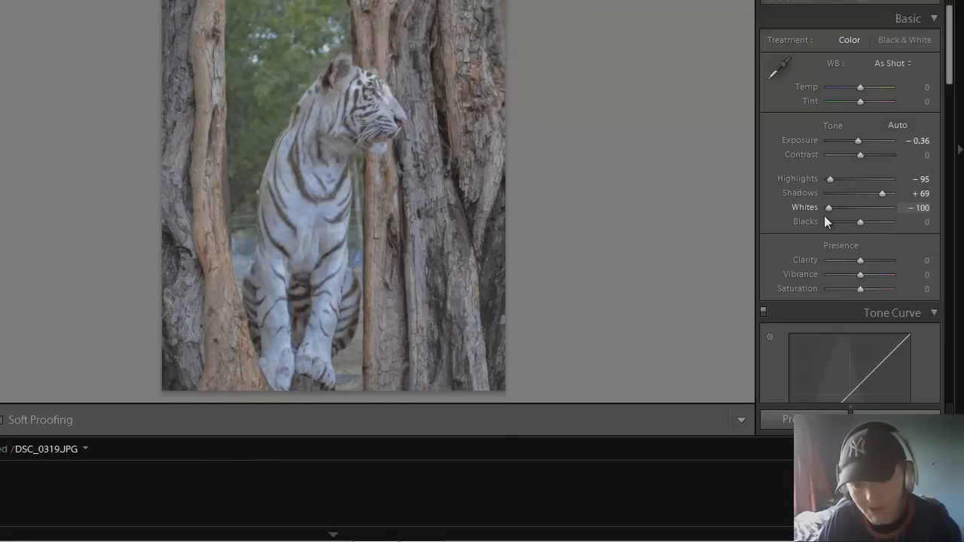
{"action": "left_click_drag", "start_coordinate": [828, 207], "coordinate": [851, 207]}
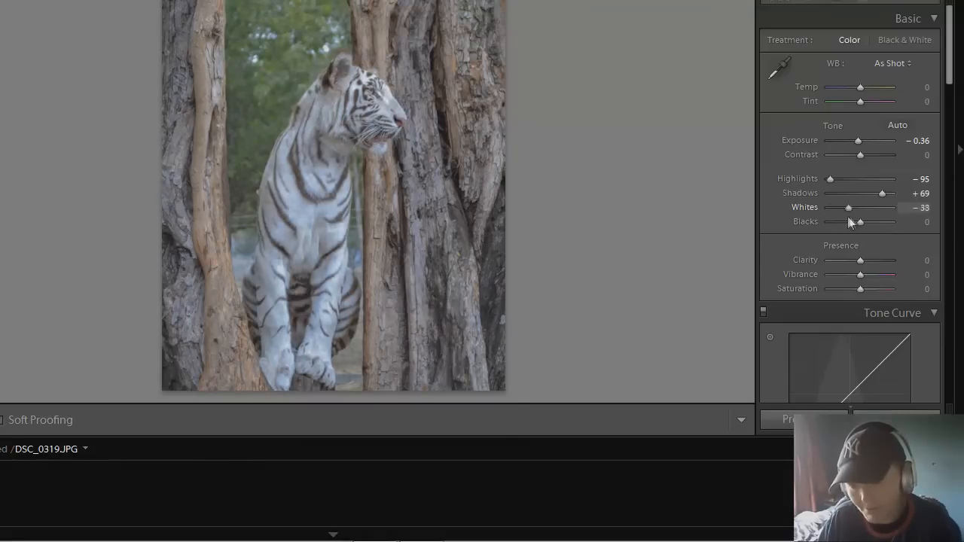
{"action": "left_click_drag", "start_coordinate": [859, 221], "coordinate": [849, 221]}
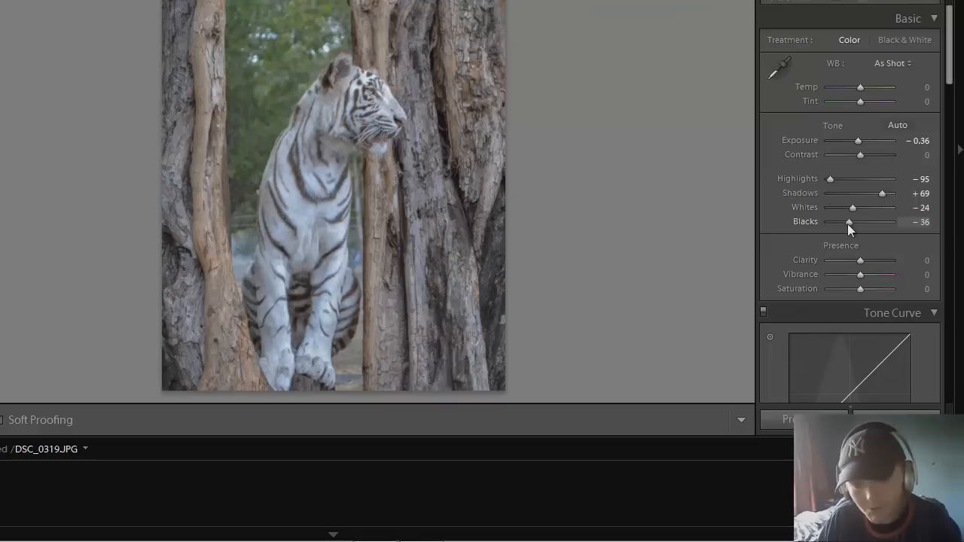
{"action": "left_click_drag", "start_coordinate": [849, 222], "coordinate": [835, 221]}
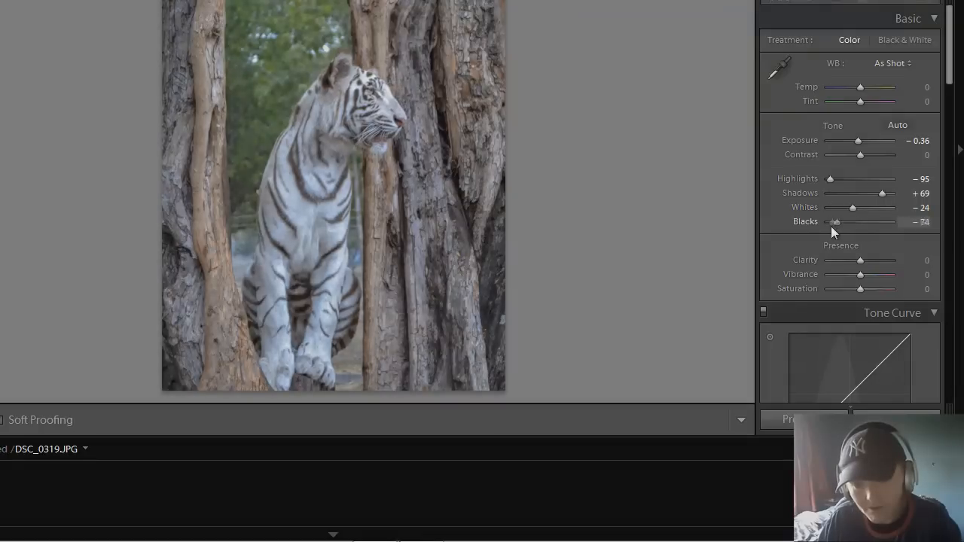
{"action": "left_click_drag", "start_coordinate": [833, 222], "coordinate": [838, 222]}
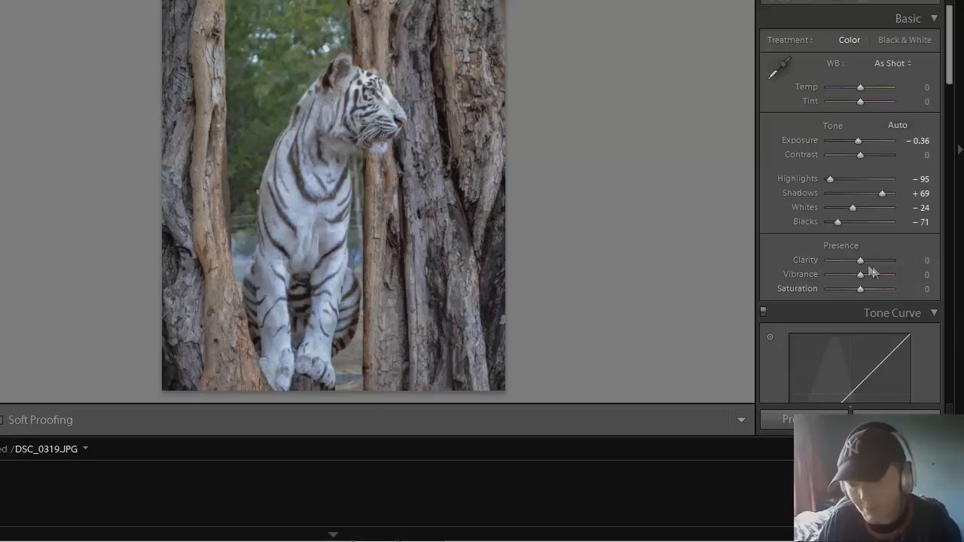
Raise global Clarity to +45 and Vibrance to +17
{"action": "left_click_drag", "start_coordinate": [860, 260], "coordinate": [893, 260]}
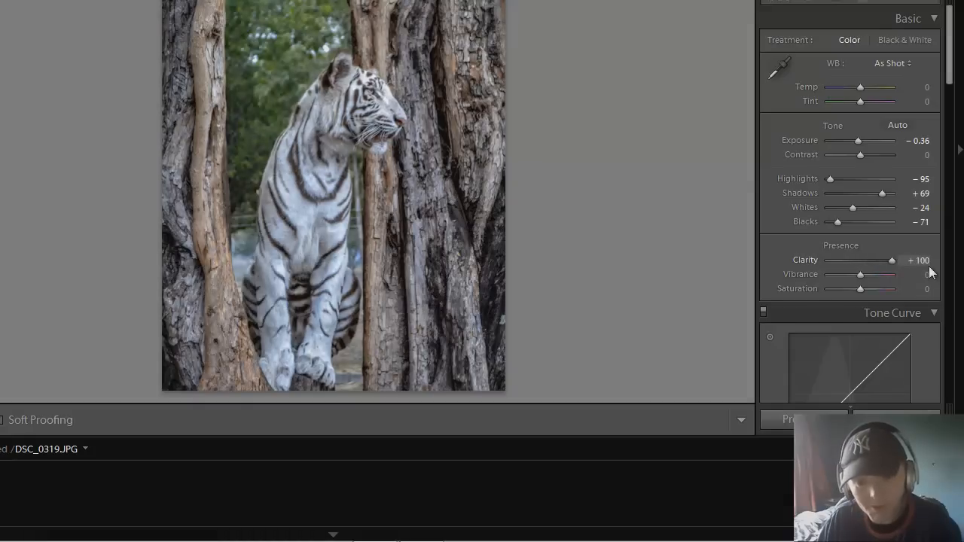
{"action": "left_click_drag", "start_coordinate": [893, 260], "coordinate": [874, 260]}
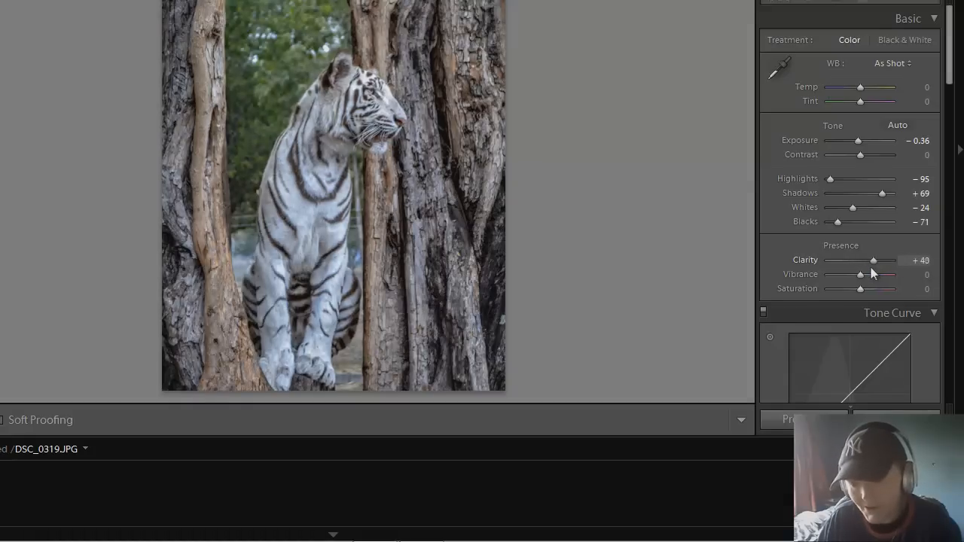
{"action": "left_click_drag", "start_coordinate": [874, 260], "coordinate": [876, 260]}
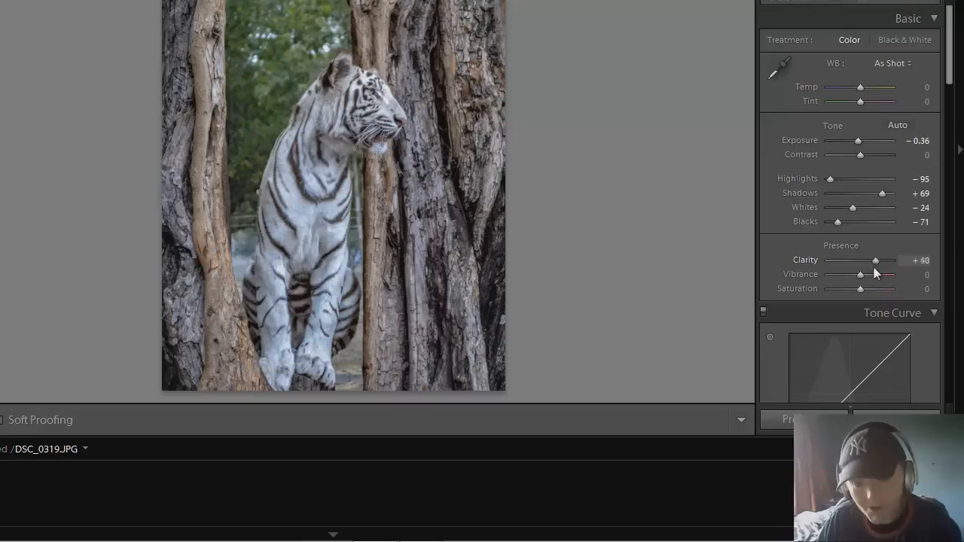
{"action": "left_click_drag", "start_coordinate": [882, 260], "coordinate": [876, 260]}
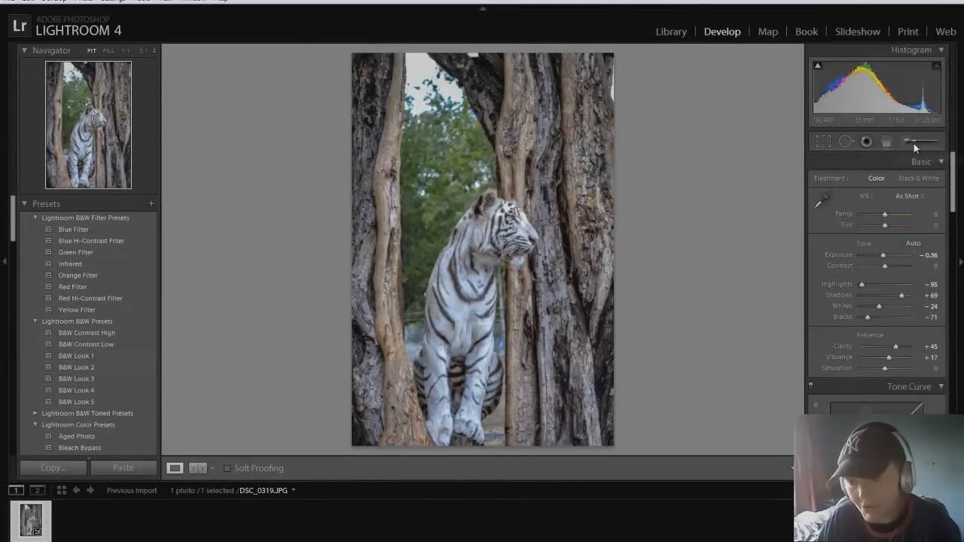
Choose the Adjustment Brush with the Sharpness effect preset at +25
{"action": "left_click", "coordinate": [931, 140]}
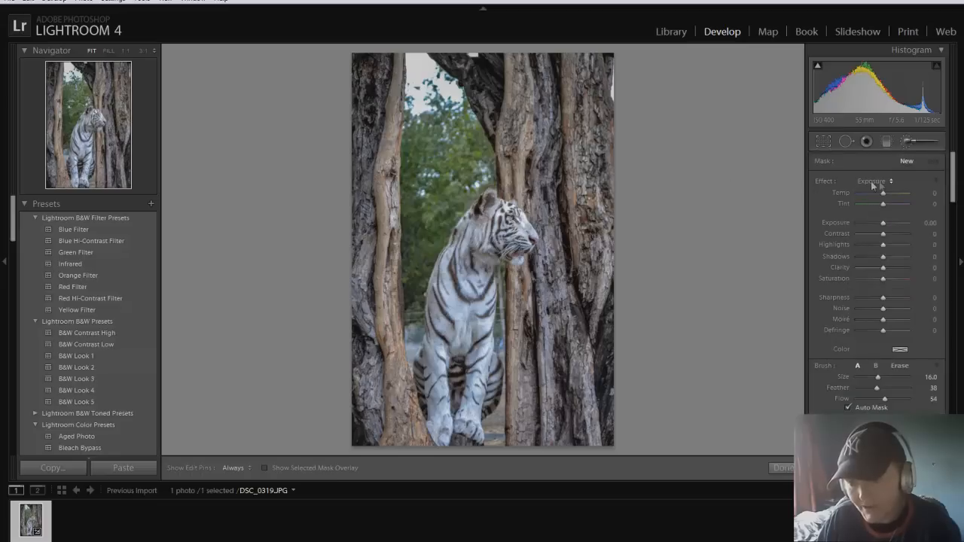
{"action": "left_click", "coordinate": [878, 180]}
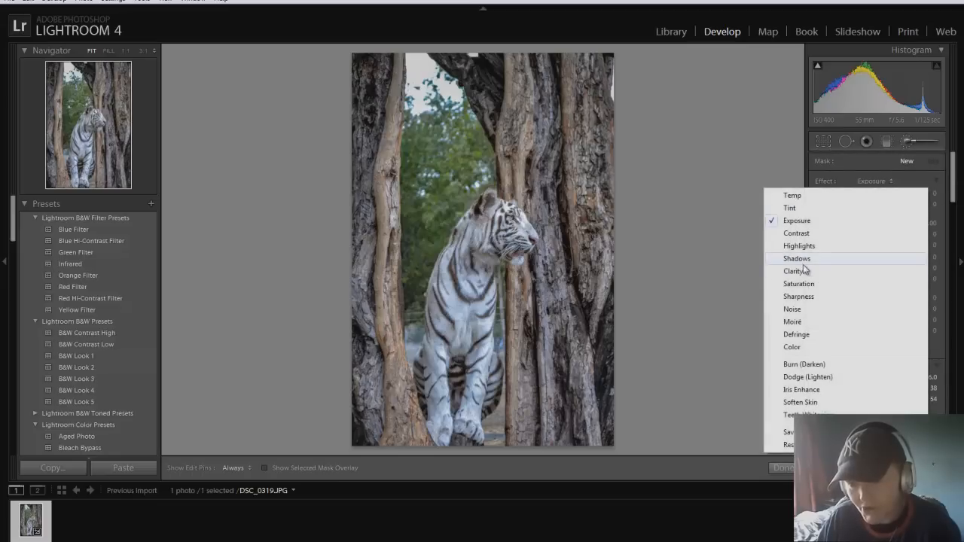
{"action": "mouse_move", "coordinate": [800, 284]}
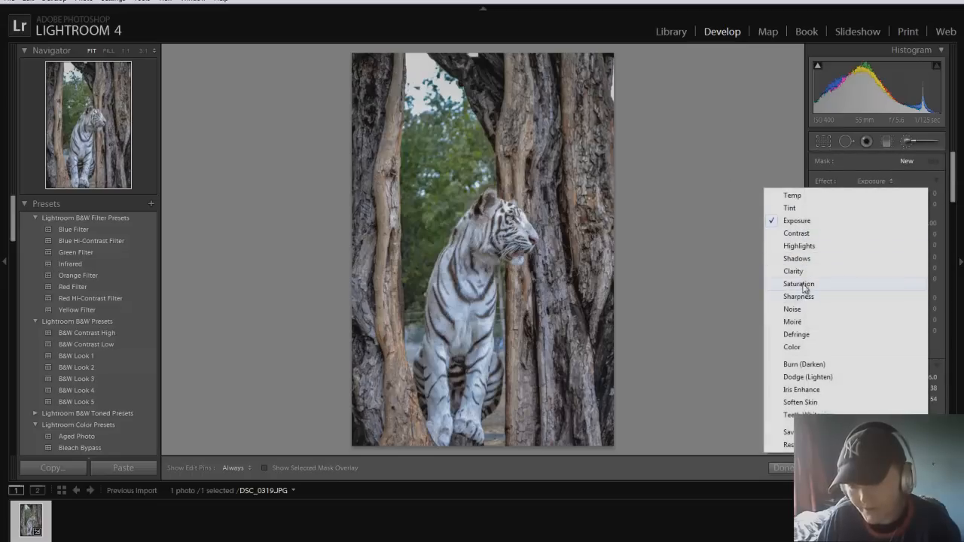
{"action": "left_click", "coordinate": [798, 296]}
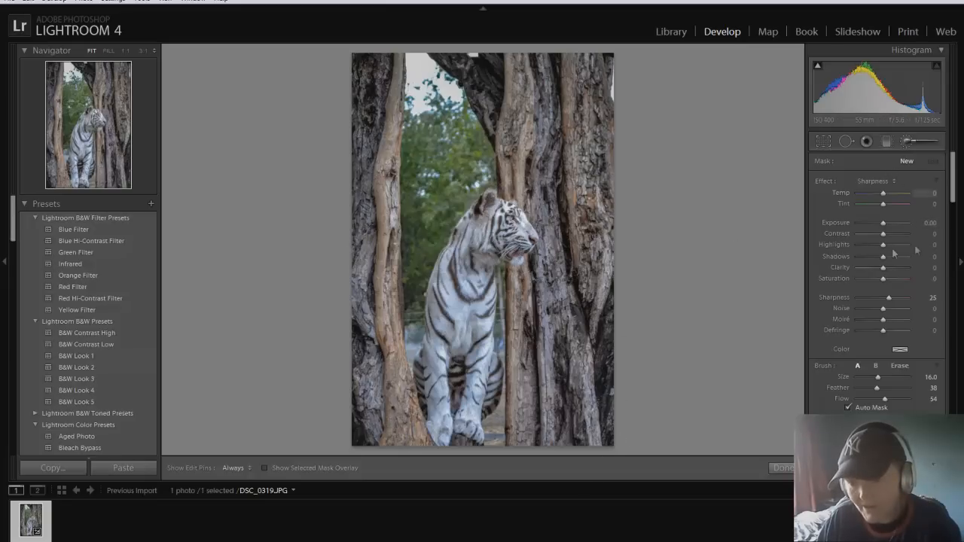
{"action": "mouse_move", "coordinate": [853, 183]}
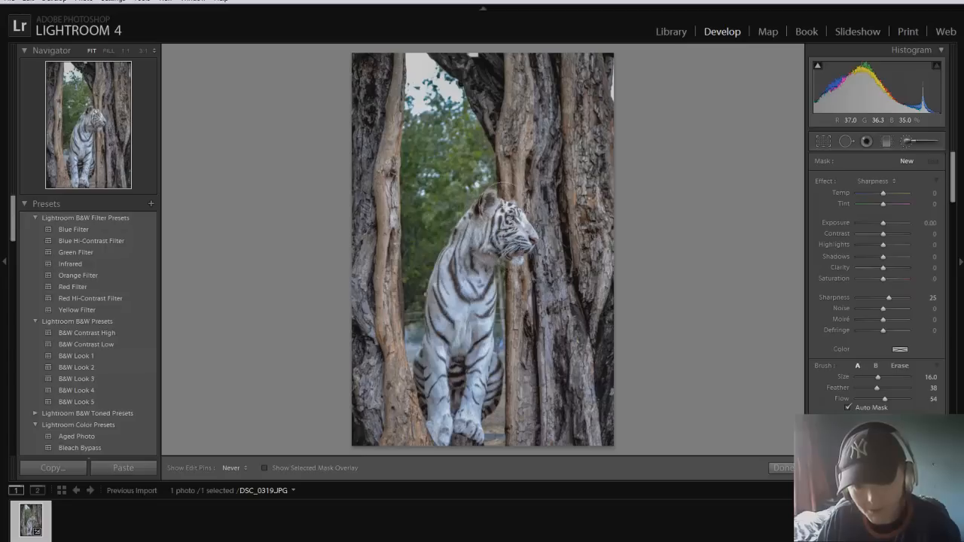
Paint the tiger area and push local Sharpness to +100 and Clarity to +86
{"action": "left_click", "coordinate": [512, 225]}
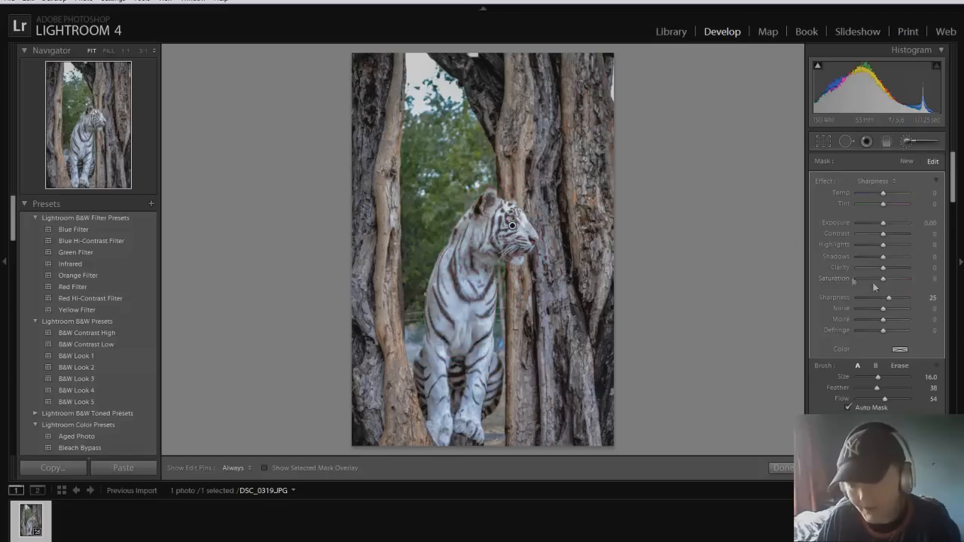
{"action": "left_click_drag", "start_coordinate": [884, 297], "coordinate": [904, 297]}
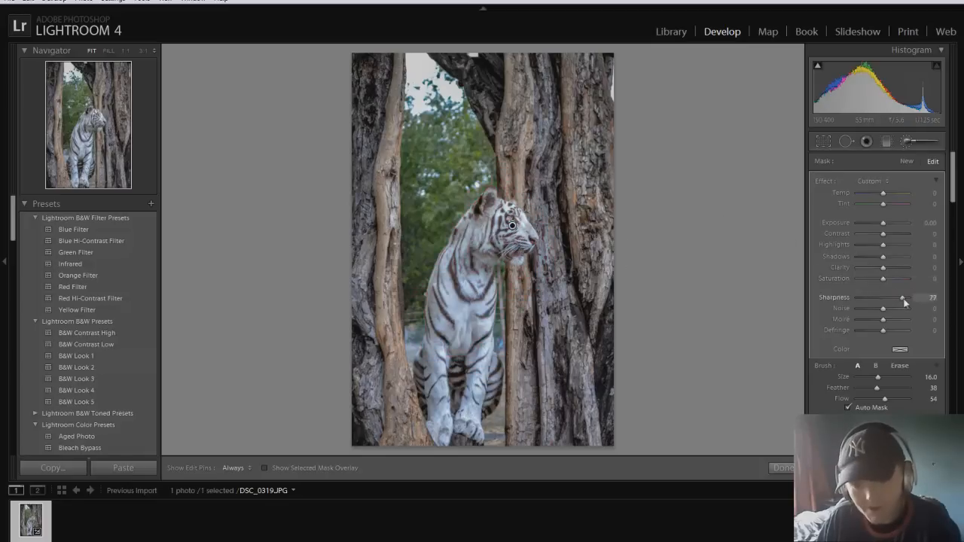
{"action": "left_click_drag", "start_coordinate": [902, 298], "coordinate": [912, 297]}
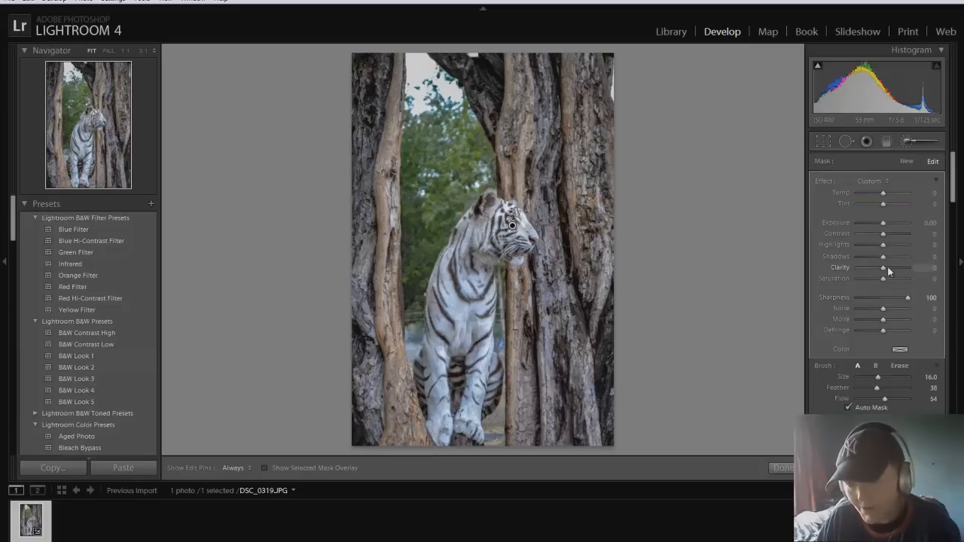
{"action": "left_click_drag", "start_coordinate": [883, 268], "coordinate": [903, 268]}
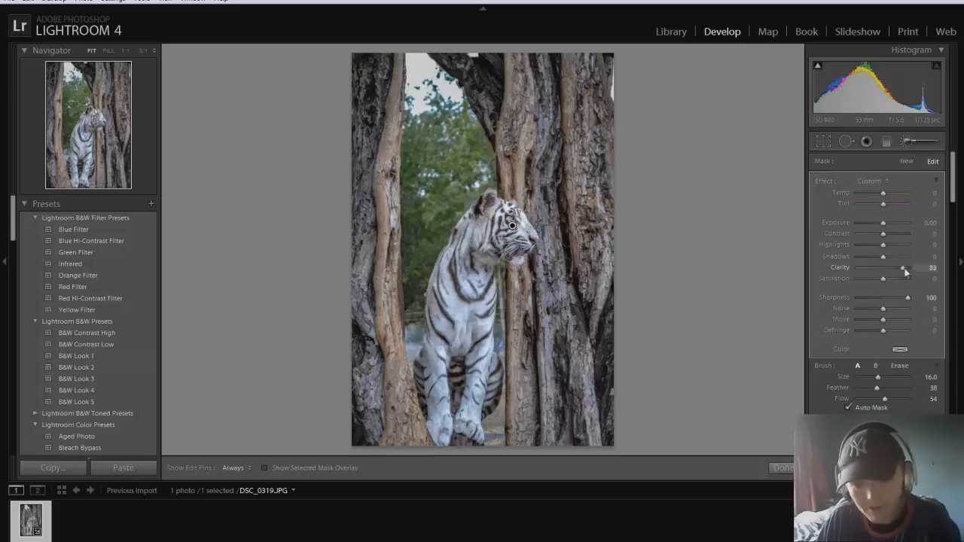
{"action": "left_click_drag", "start_coordinate": [904, 269], "coordinate": [906, 268]}
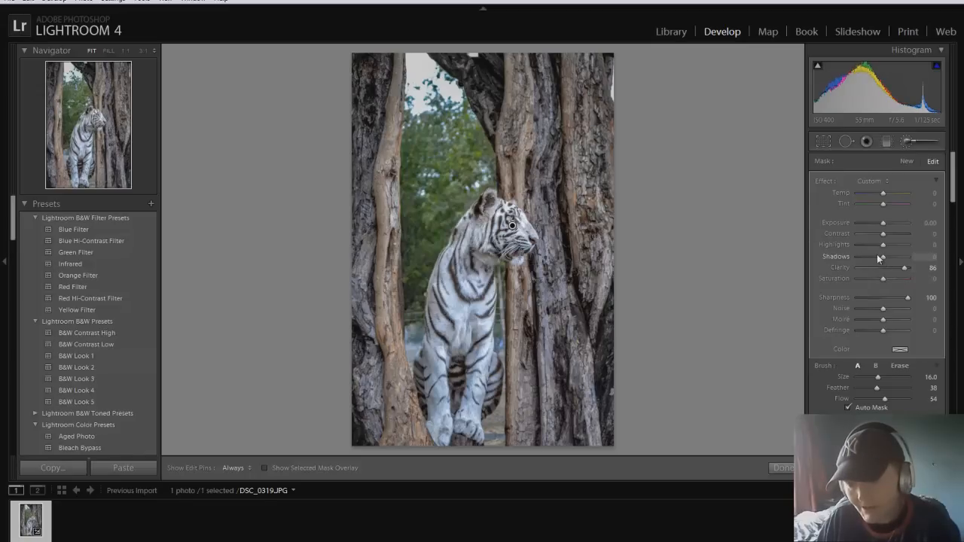
Set local Highlights to -24 and Contrast to +15, with Exposure back at zero
{"action": "left_click_drag", "start_coordinate": [883, 245], "coordinate": [874, 245]}
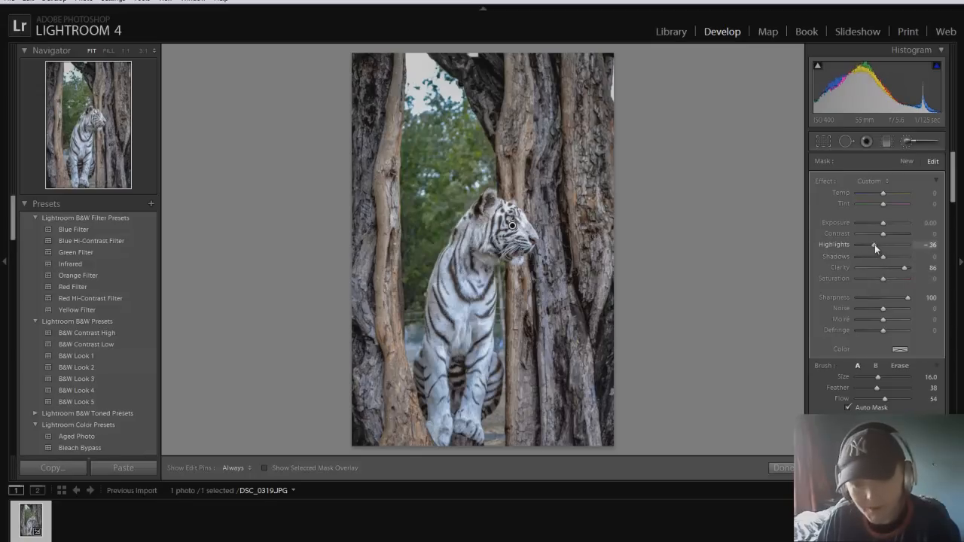
{"action": "left_click_drag", "start_coordinate": [876, 245], "coordinate": [882, 245]}
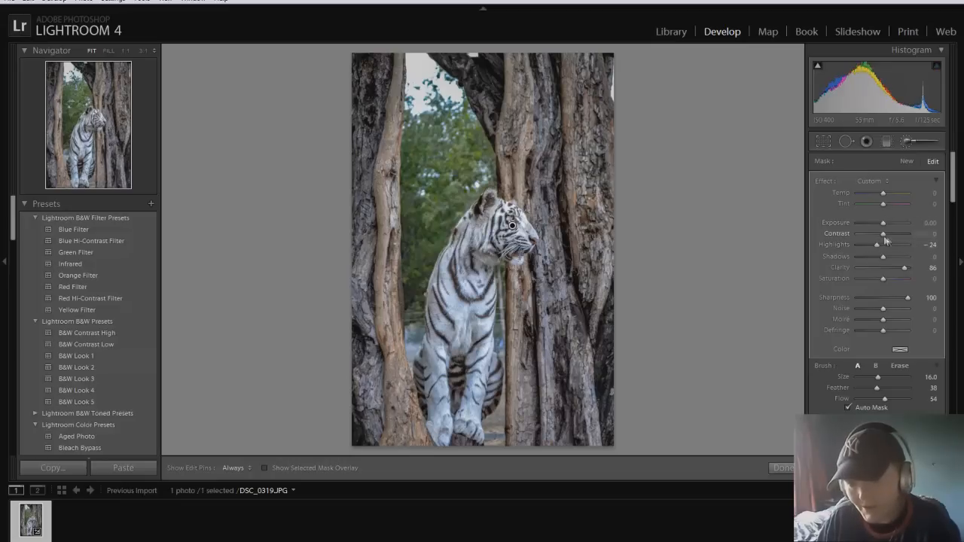
{"action": "left_click_drag", "start_coordinate": [883, 233], "coordinate": [901, 233]}
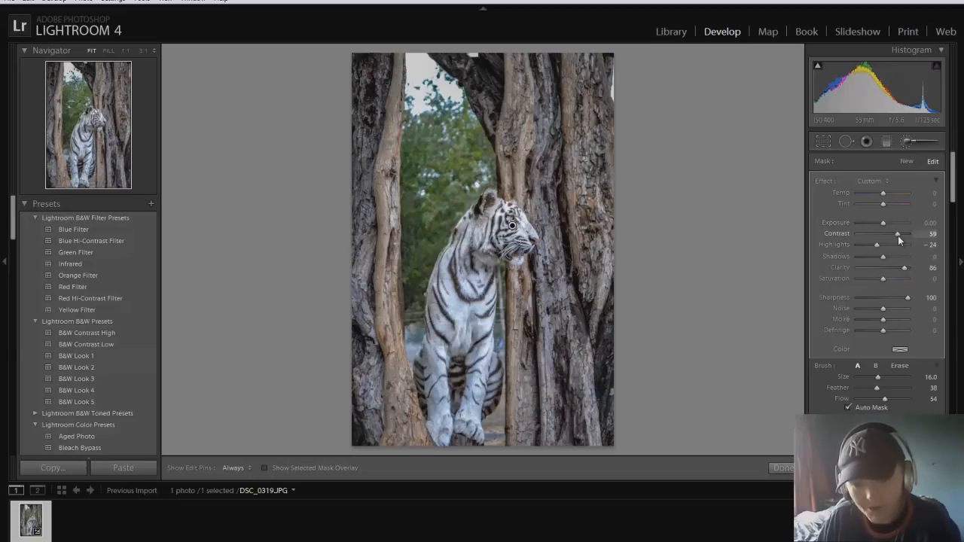
{"action": "left_click_drag", "start_coordinate": [906, 234], "coordinate": [888, 234]}
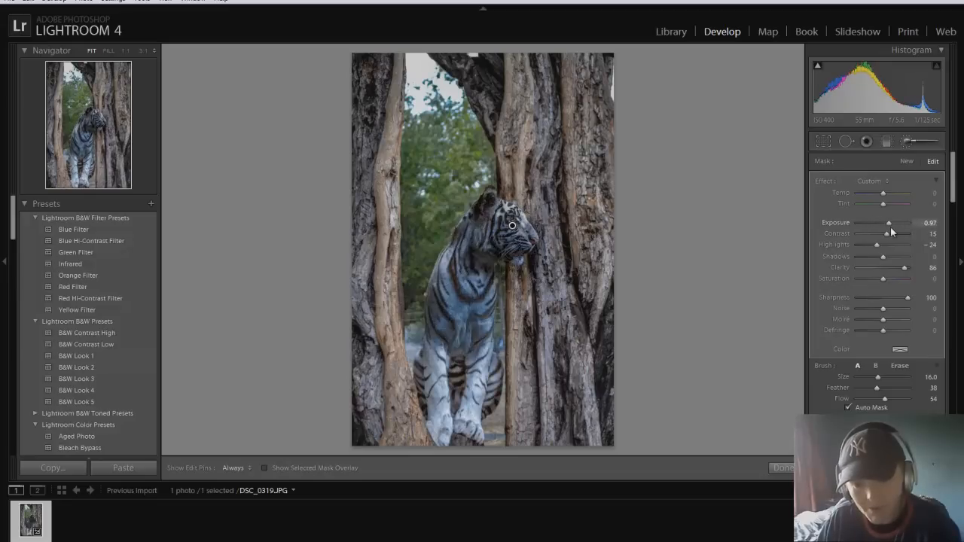
{"action": "left_click_drag", "start_coordinate": [889, 223], "coordinate": [896, 222]}
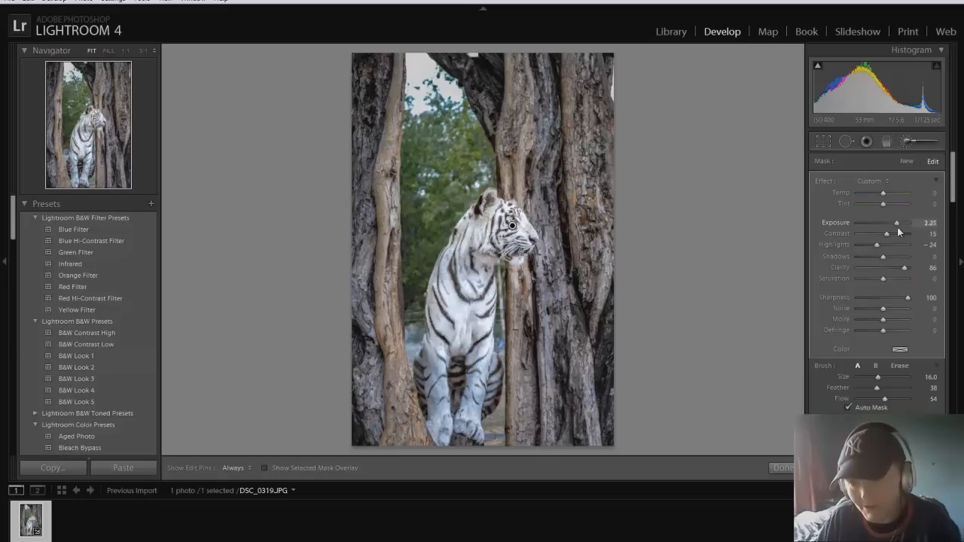
{"action": "left_click_drag", "start_coordinate": [897, 222], "coordinate": [882, 222]}
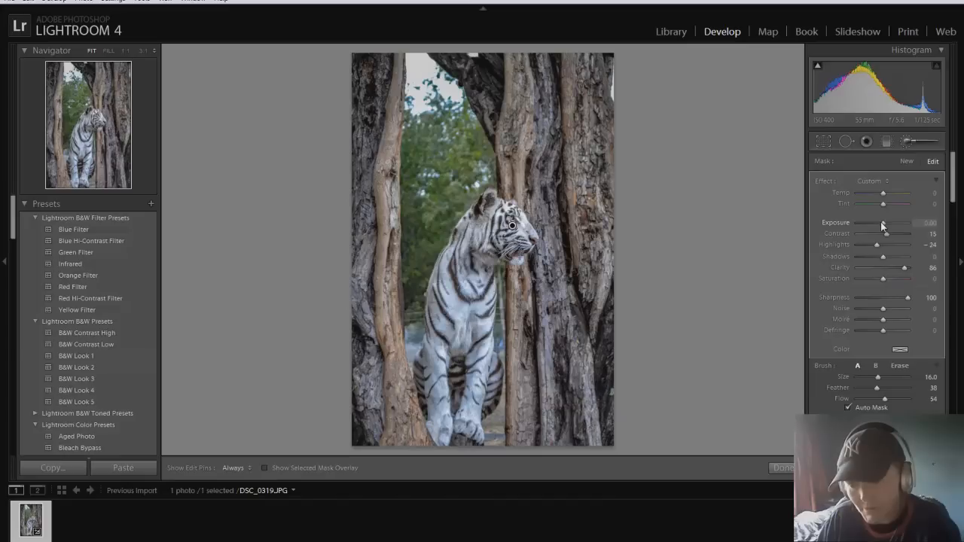
{"action": "mouse_move", "coordinate": [688, 117]}
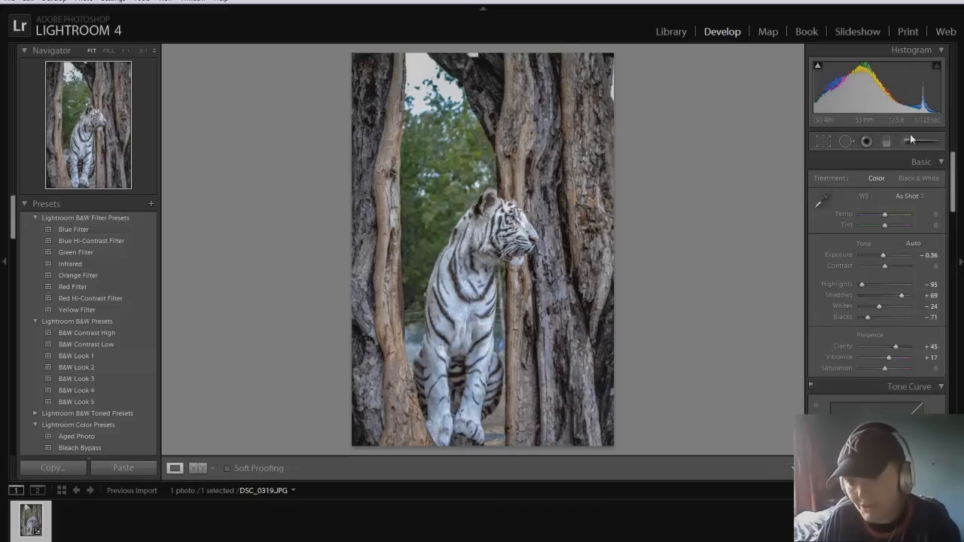
Start a new Adjustment Brush pass for the tree bark
{"action": "left_click", "coordinate": [899, 141]}
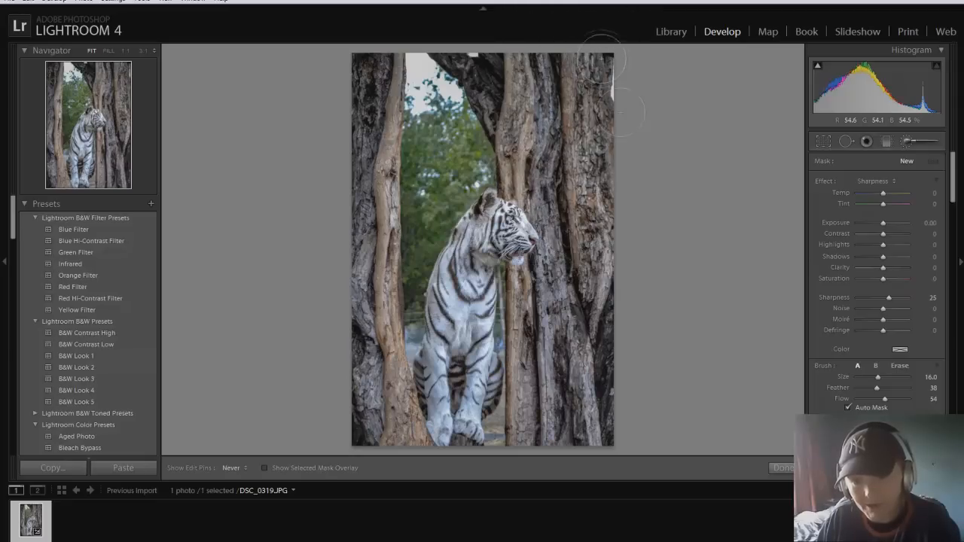
{"action": "mouse_move", "coordinate": [527, 376]}
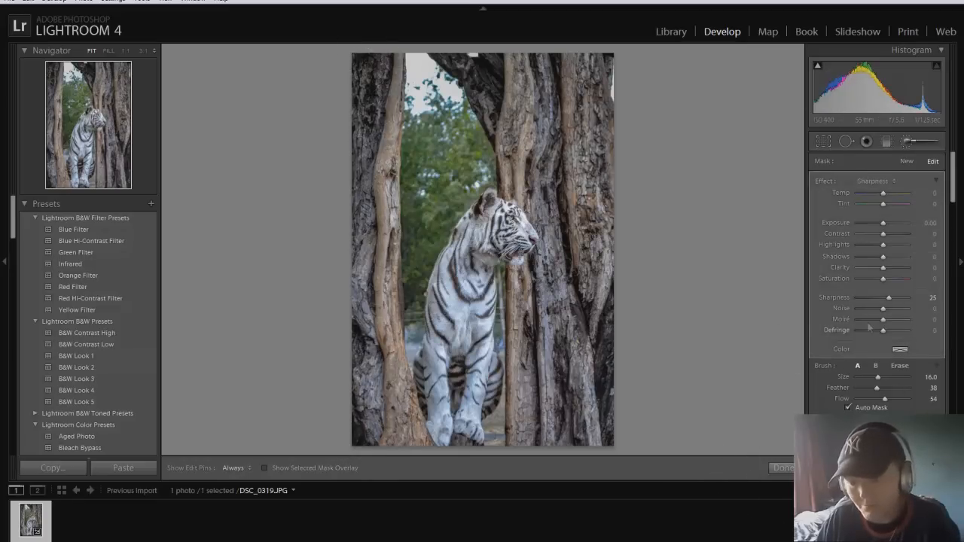
{"action": "mouse_move", "coordinate": [590, 114]}
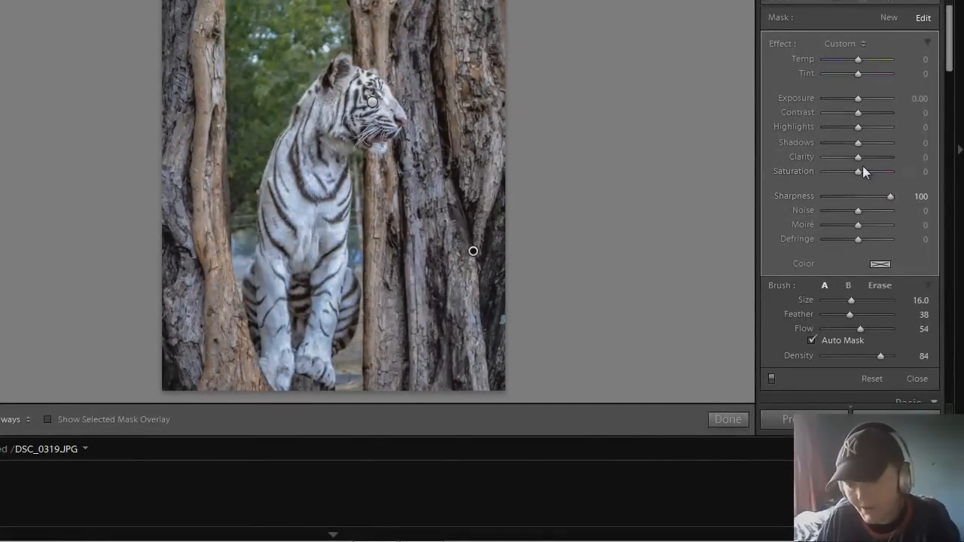
Set the bark brush to Clarity +43, Highlights +43 and Contrast +38, then finish with Done
{"action": "left_click_drag", "start_coordinate": [858, 157], "coordinate": [871, 157]}
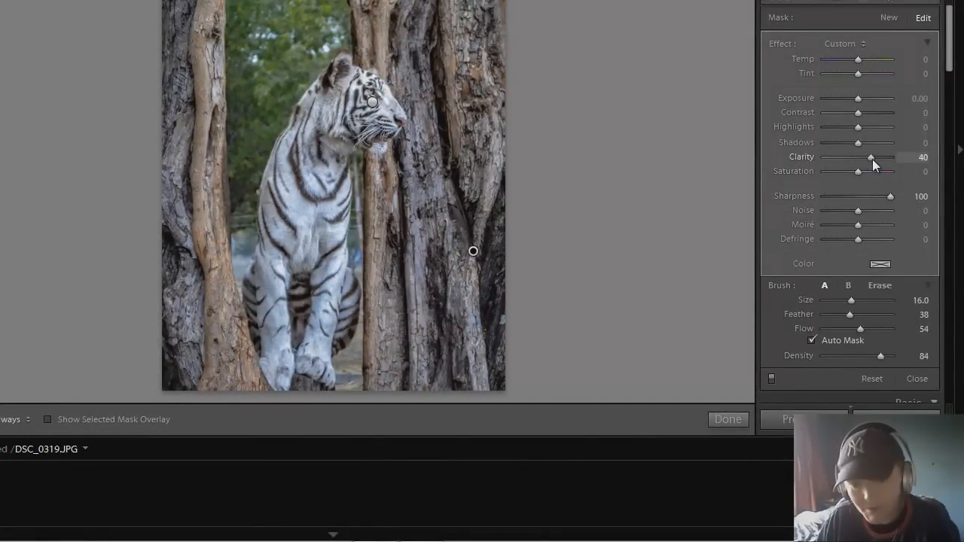
{"action": "left_click_drag", "start_coordinate": [872, 156], "coordinate": [874, 157]}
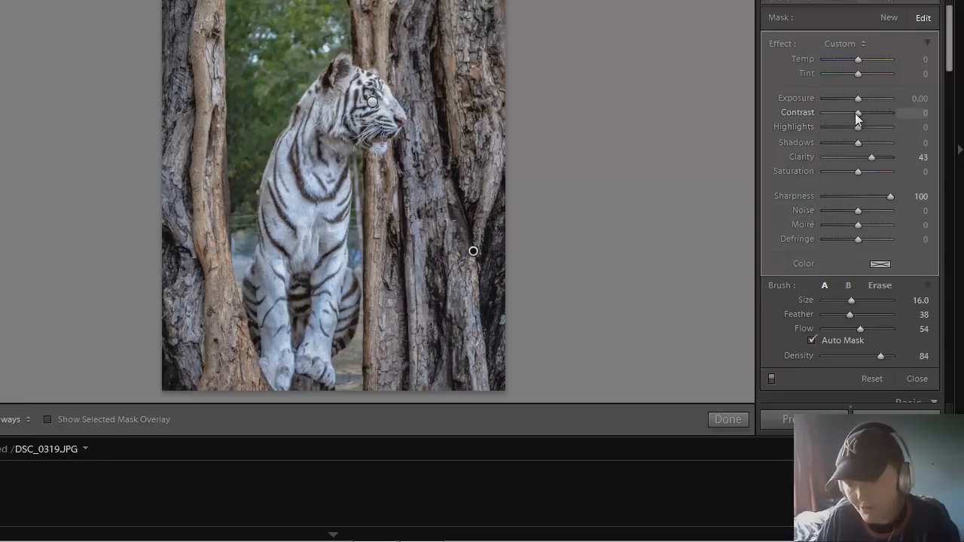
{"action": "mouse_move", "coordinate": [861, 120]}
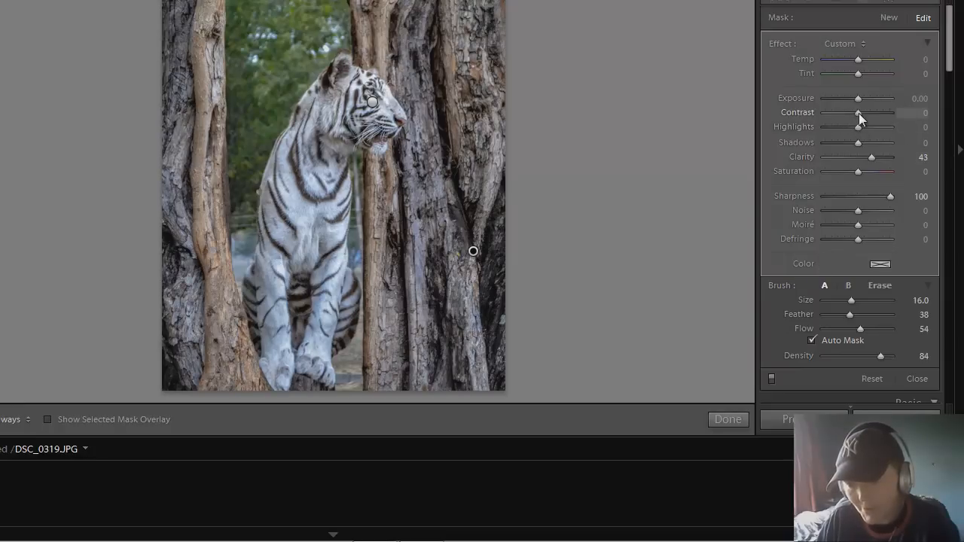
{"action": "left_click_drag", "start_coordinate": [858, 127], "coordinate": [865, 126]}
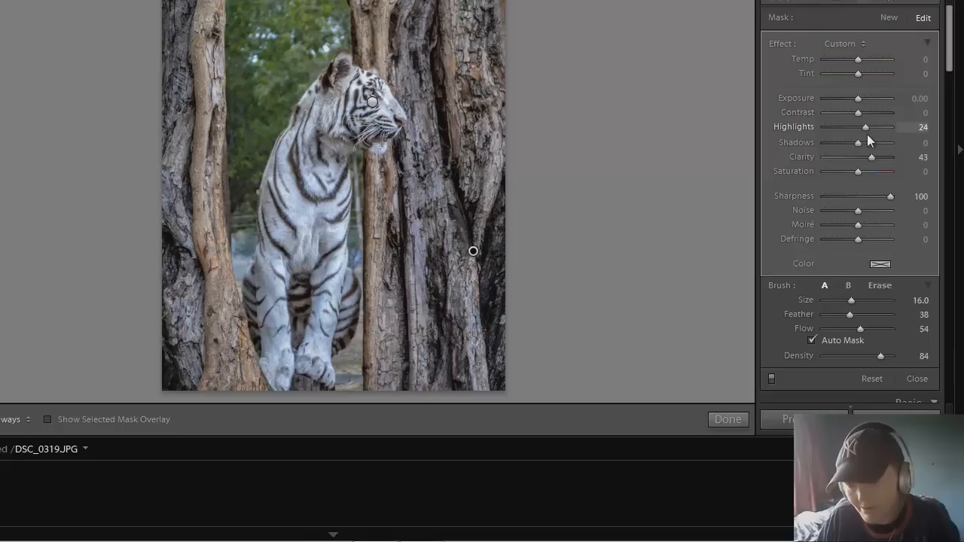
{"action": "left_click_drag", "start_coordinate": [865, 126], "coordinate": [872, 127]}
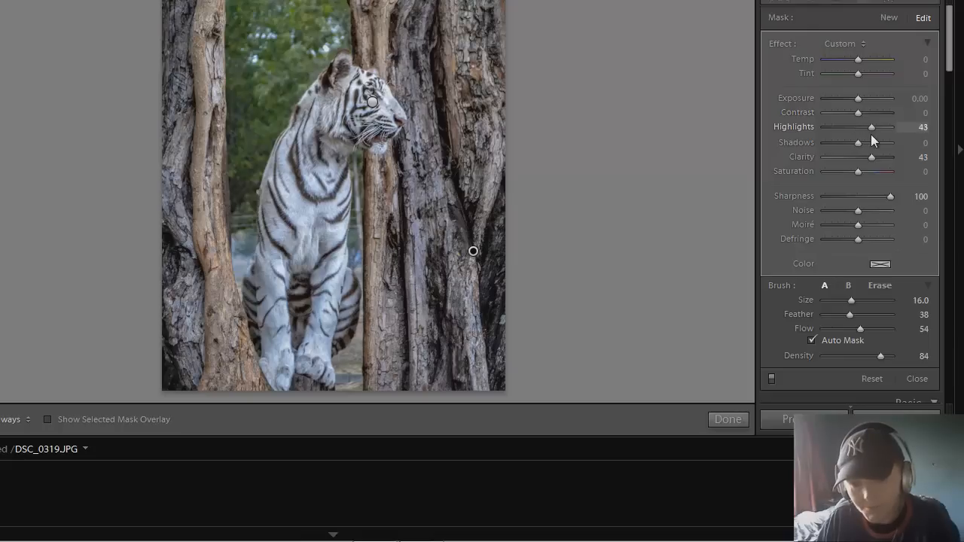
{"action": "mouse_move", "coordinate": [906, 190]}
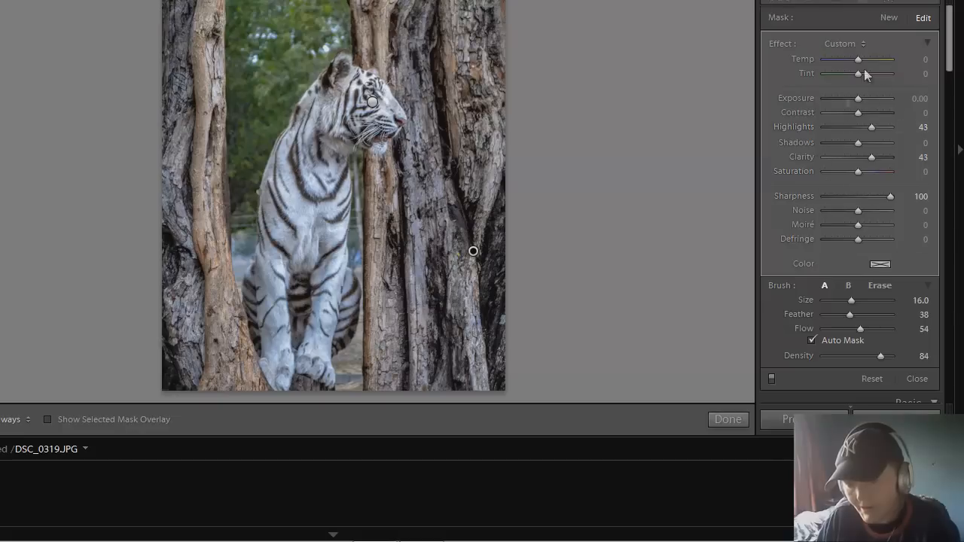
{"action": "left_click_drag", "start_coordinate": [859, 112], "coordinate": [872, 113]}
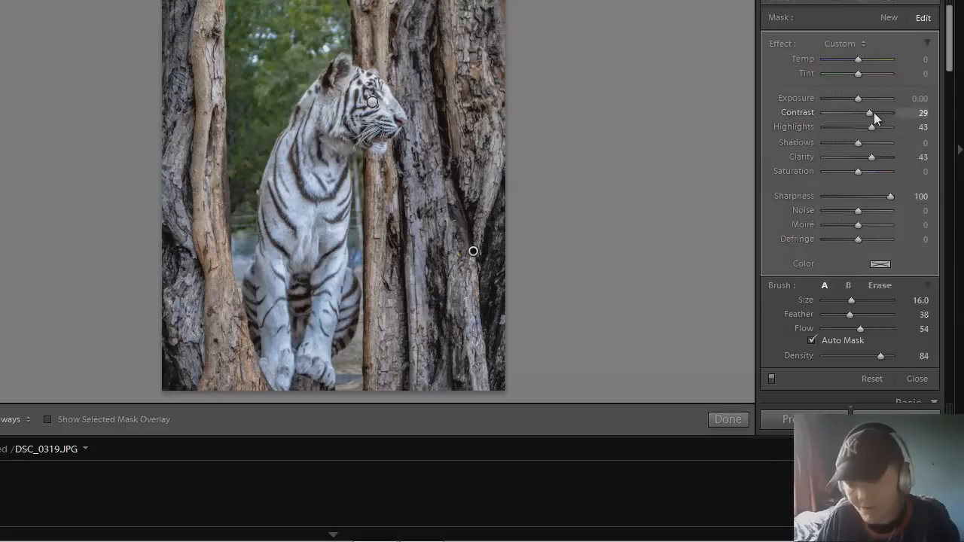
{"action": "left_click_drag", "start_coordinate": [870, 112], "coordinate": [878, 112]}
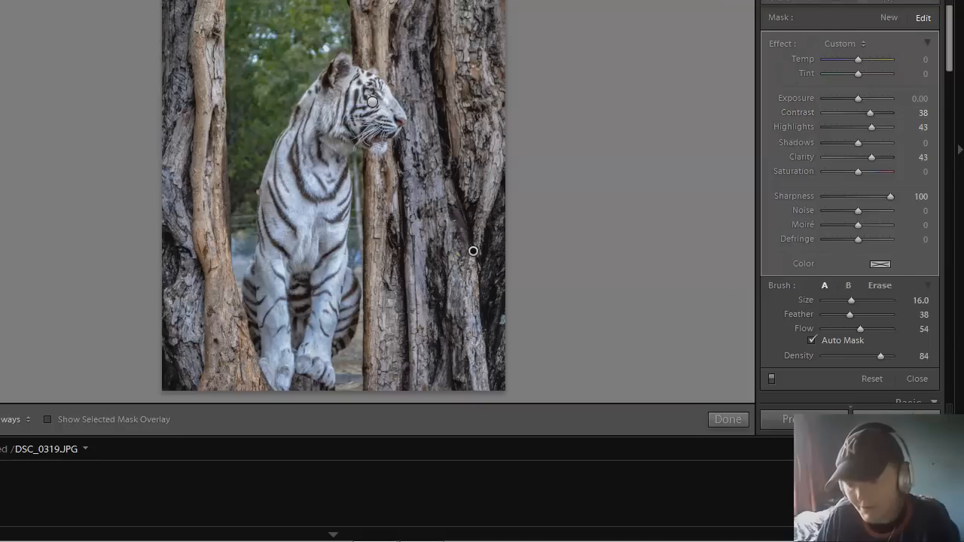
{"action": "left_click", "coordinate": [728, 419]}
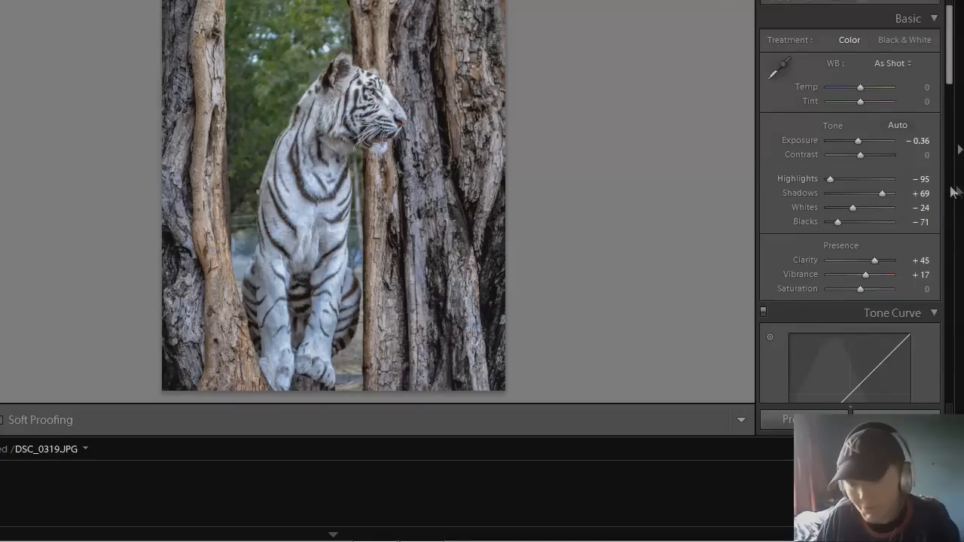
Experiment with the global Blacks slider and settle it at -76
{"action": "left_click_drag", "start_coordinate": [837, 222], "coordinate": [849, 222]}
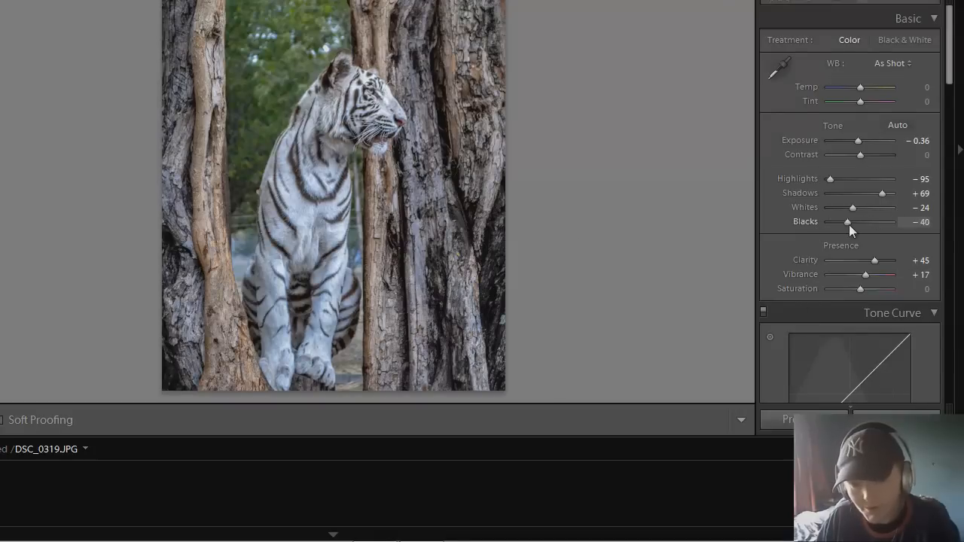
{"action": "left_click_drag", "start_coordinate": [847, 222], "coordinate": [853, 221]}
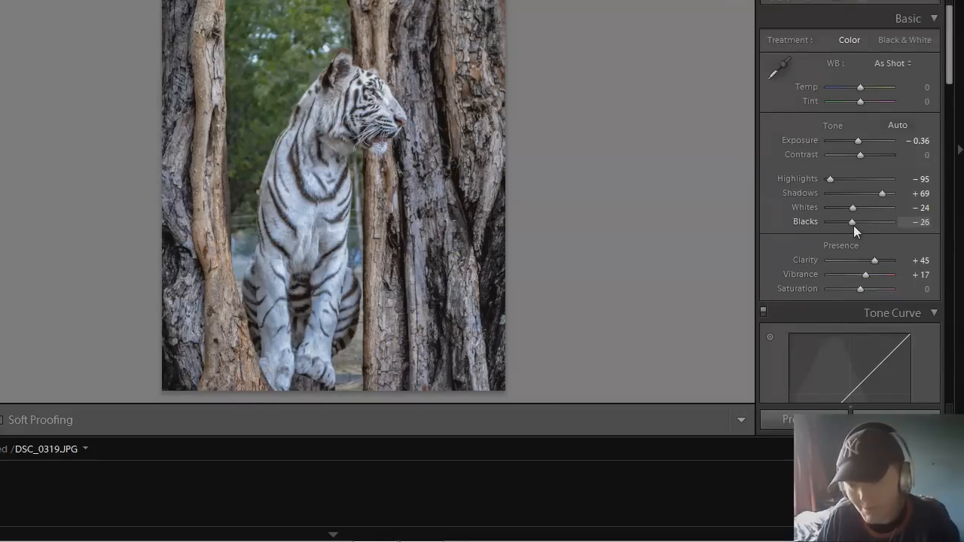
{"action": "left_click_drag", "start_coordinate": [852, 222], "coordinate": [837, 221]}
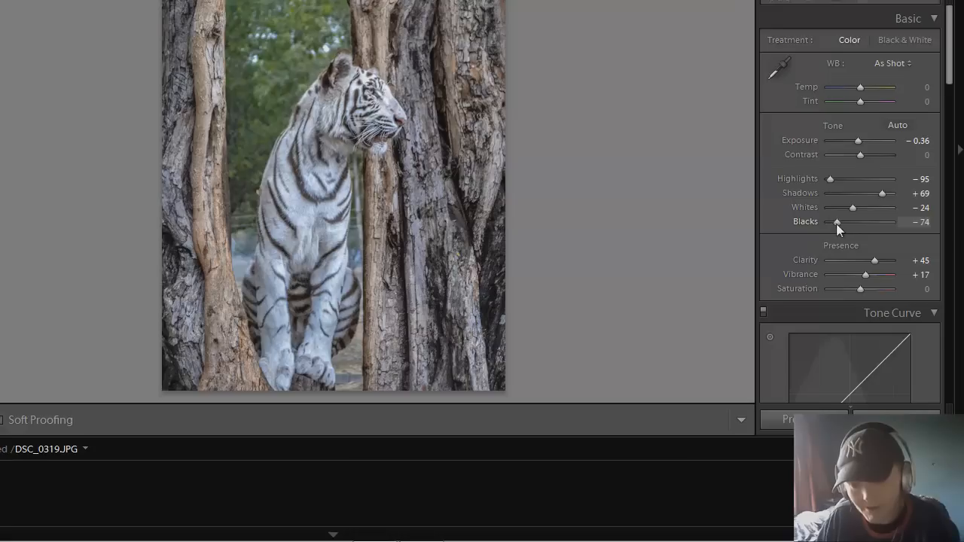
{"action": "left_click_drag", "start_coordinate": [837, 221], "coordinate": [832, 221]}
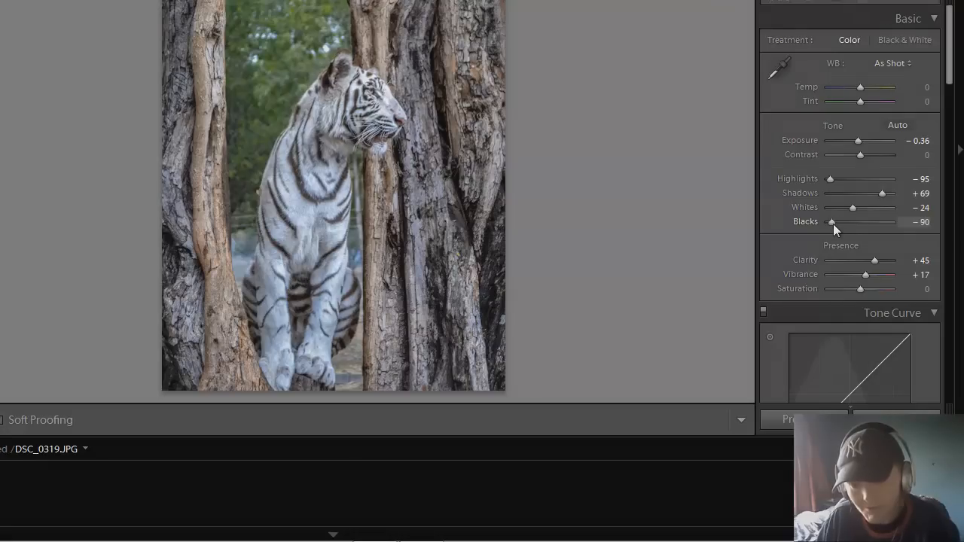
{"action": "left_click_drag", "start_coordinate": [832, 221], "coordinate": [856, 221]}
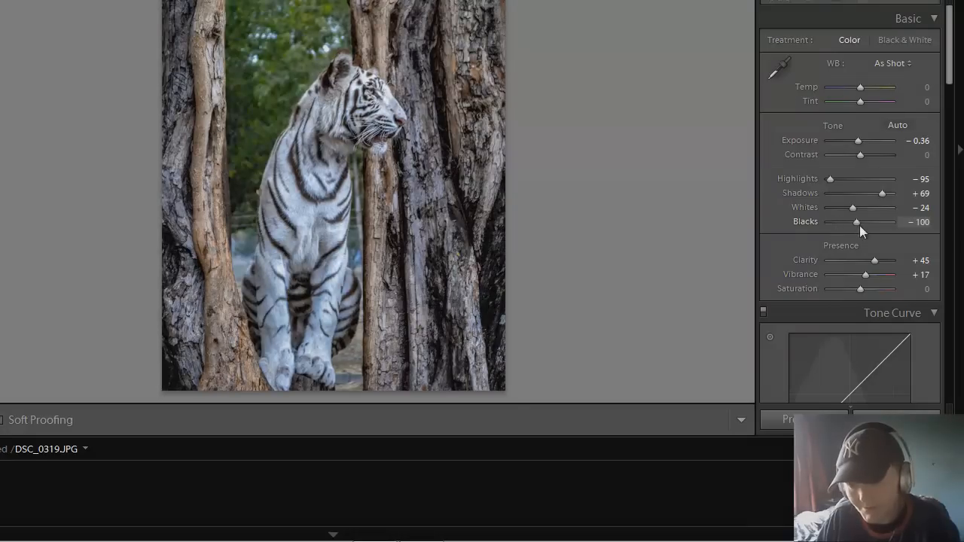
{"action": "left_click_drag", "start_coordinate": [857, 222], "coordinate": [843, 222]}
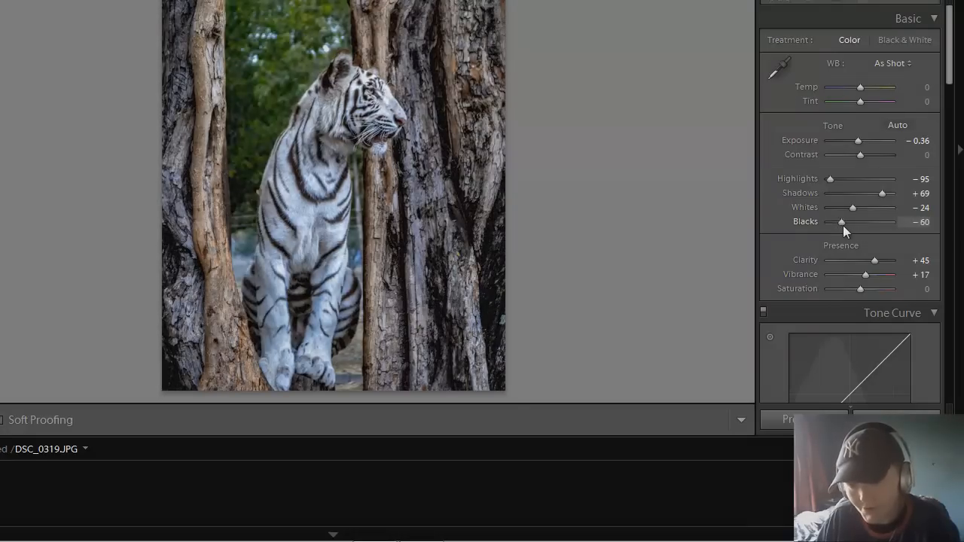
{"action": "left_click_drag", "start_coordinate": [841, 222], "coordinate": [835, 222]}
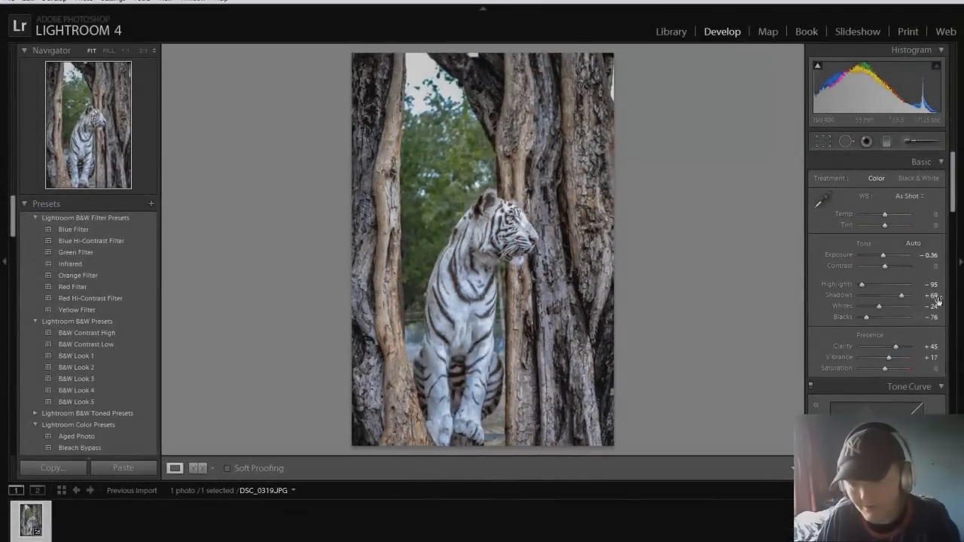
{"action": "mouse_move", "coordinate": [752, 285]}
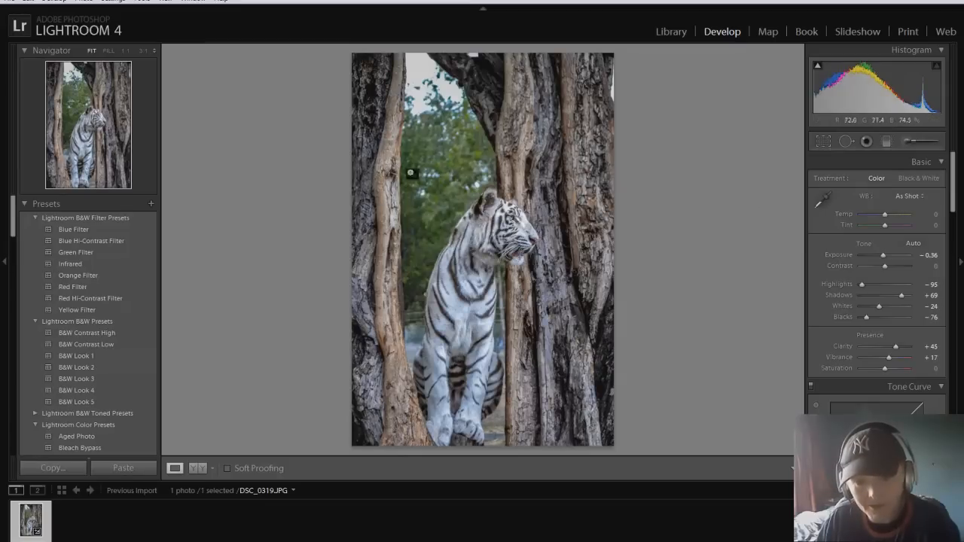
{"action": "scroll", "scroll_direction": "down", "scroll_amount": 3}
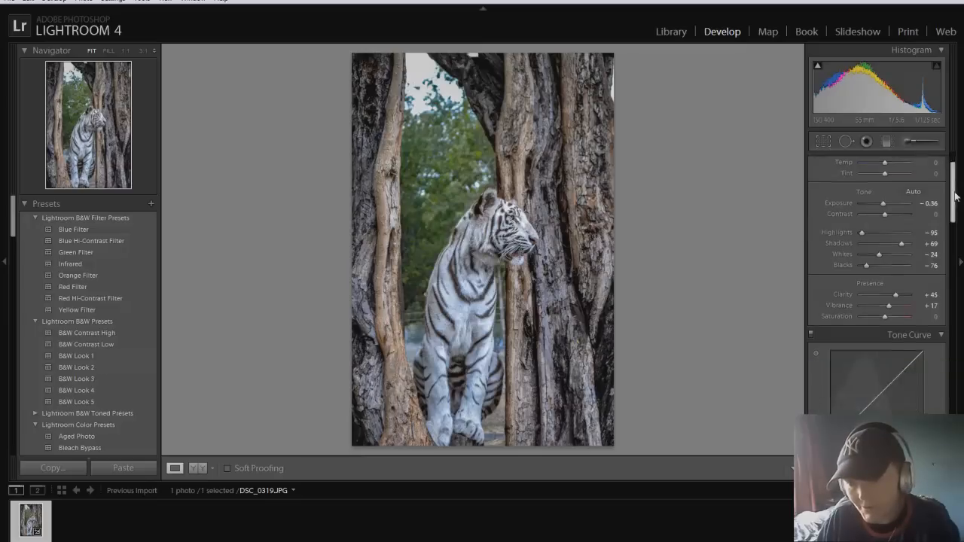
{"action": "scroll", "scroll_direction": "down", "scroll_amount": 3}
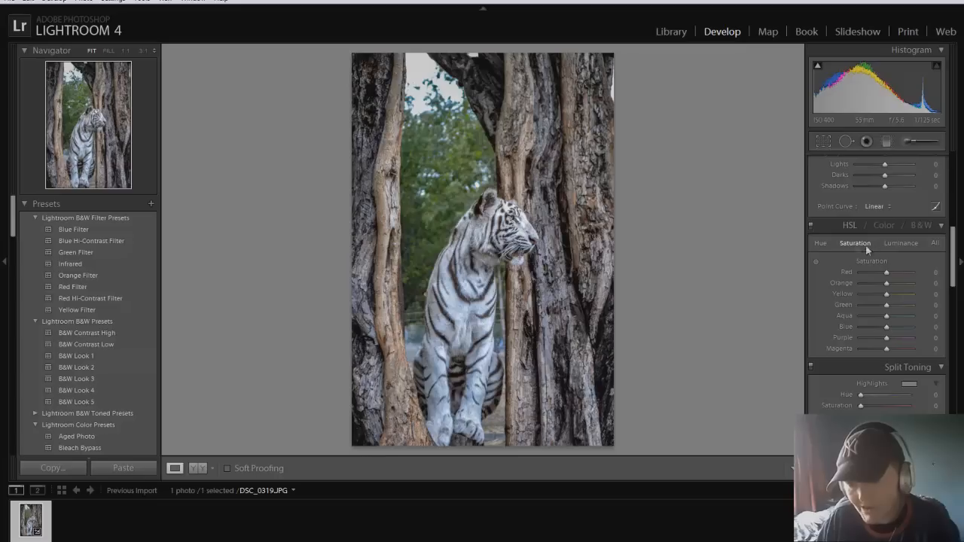
{"action": "mouse_move", "coordinate": [832, 266]}
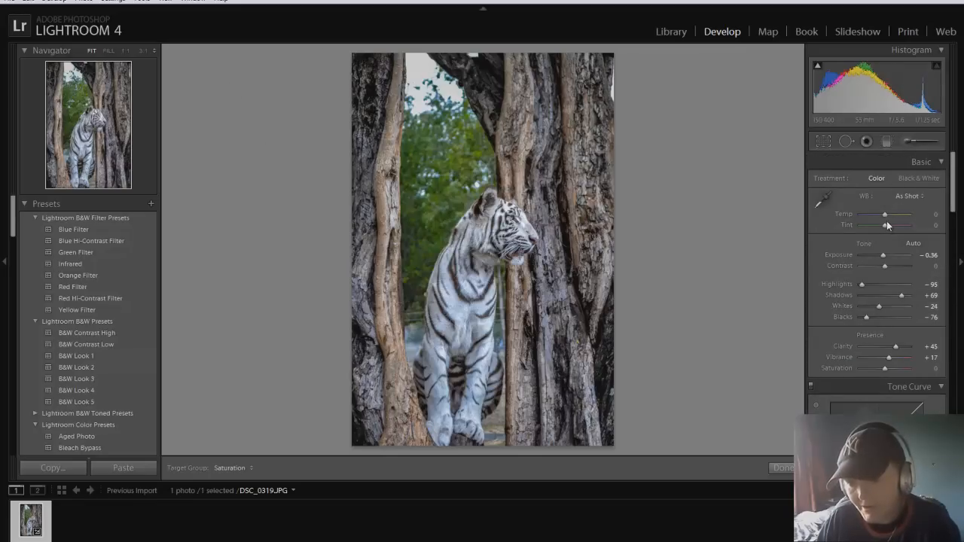
Brush a new area near the tiger's feet with a reset effect and Exposure -1.06
{"action": "left_click", "coordinate": [887, 140]}
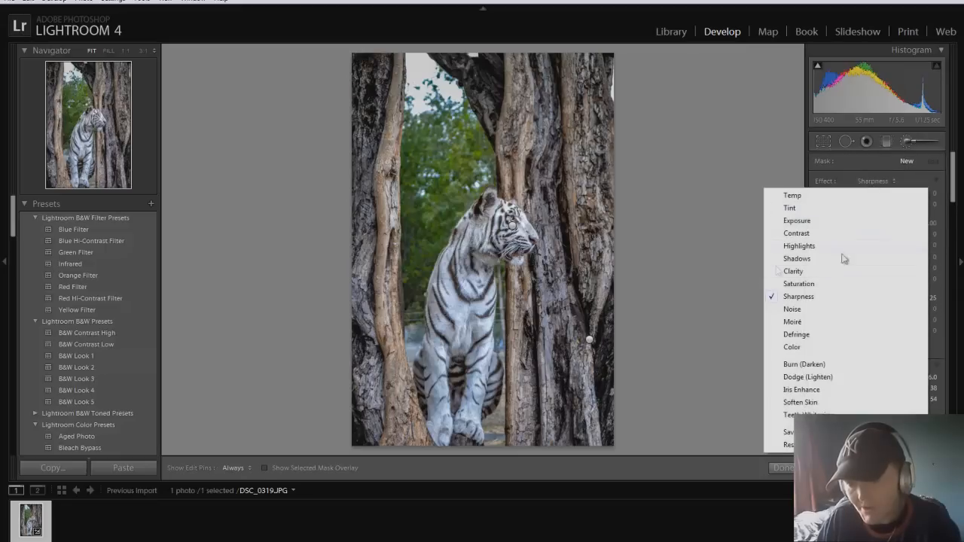
{"action": "left_click", "coordinate": [796, 221]}
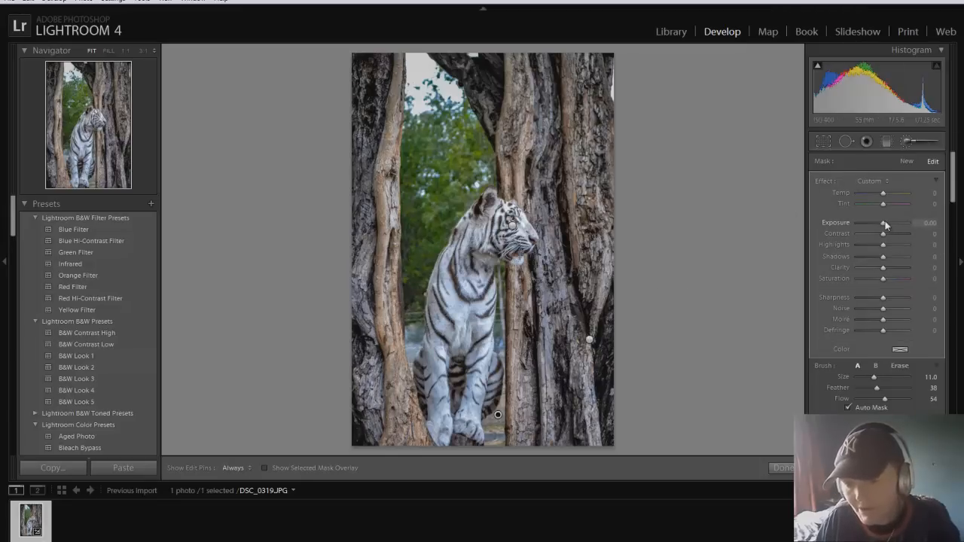
{"action": "left_click_drag", "start_coordinate": [895, 223], "coordinate": [878, 223]}
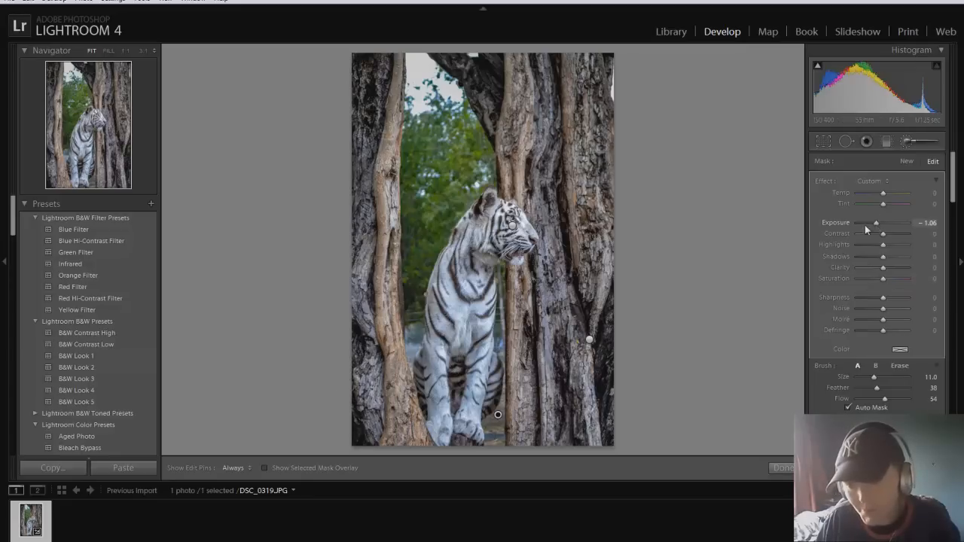
{"action": "left_click_drag", "start_coordinate": [876, 223], "coordinate": [872, 222]}
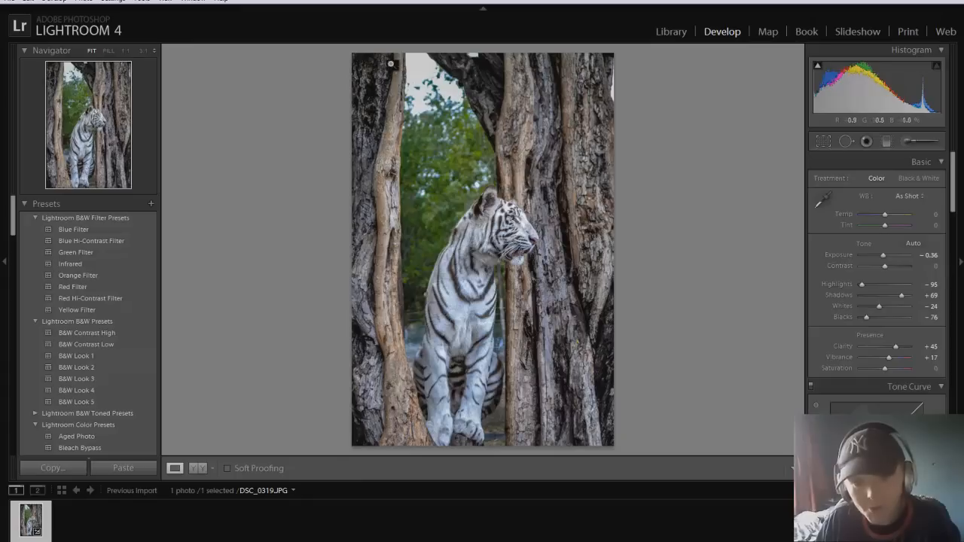
Add a graduated filter from the top, darkening the sky to about -0.87 exposure
{"action": "left_click", "coordinate": [886, 141]}
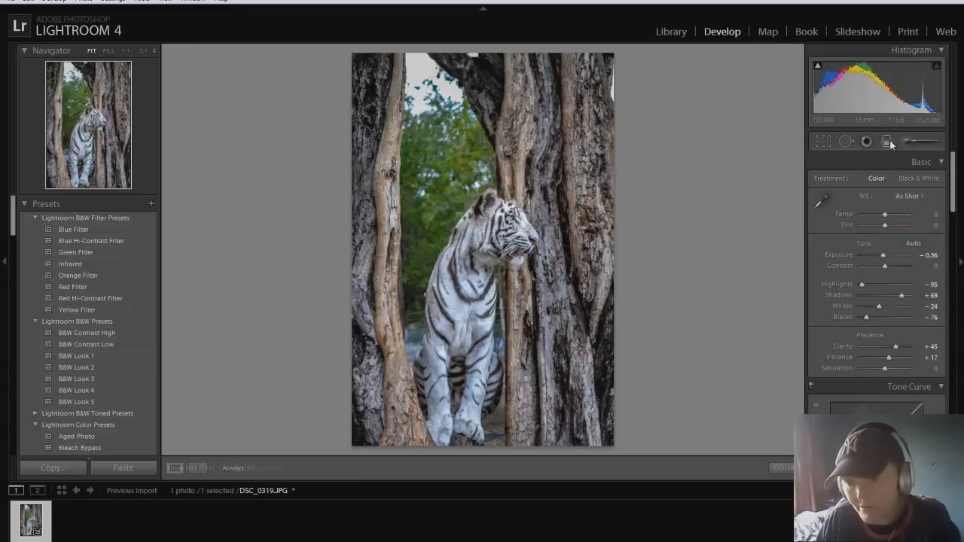
{"action": "left_click", "coordinate": [887, 142]}
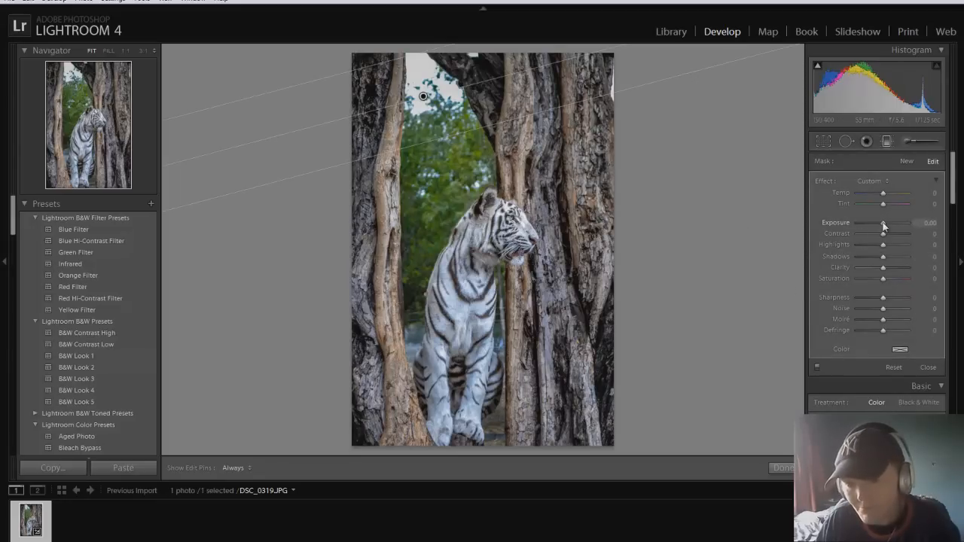
{"action": "mouse_move", "coordinate": [872, 231]}
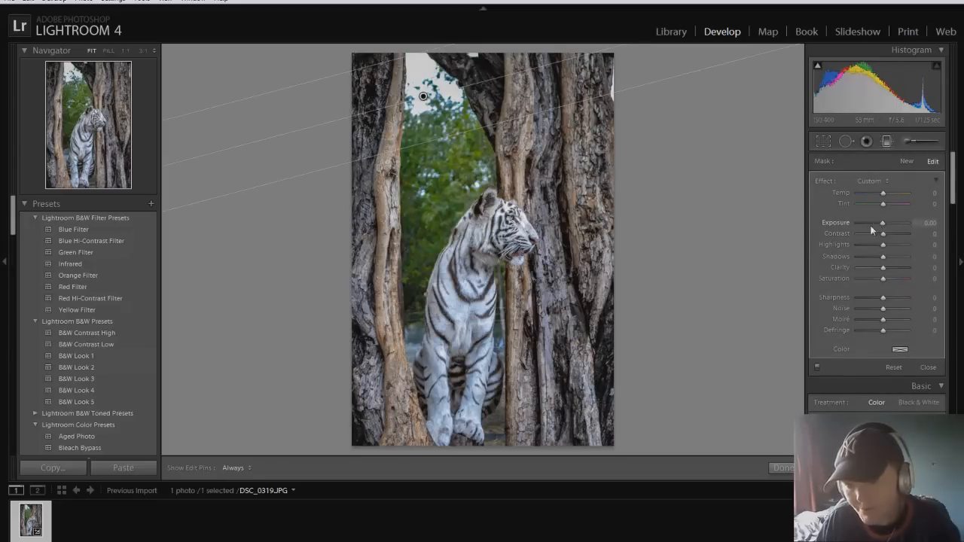
{"action": "left_click_drag", "start_coordinate": [883, 223], "coordinate": [863, 222]}
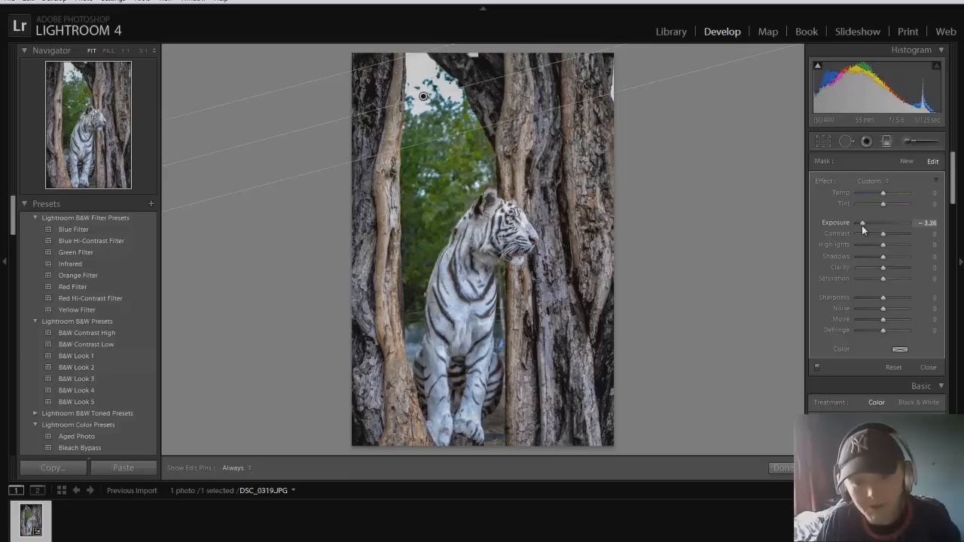
{"action": "left_click_drag", "start_coordinate": [863, 223], "coordinate": [883, 223]}
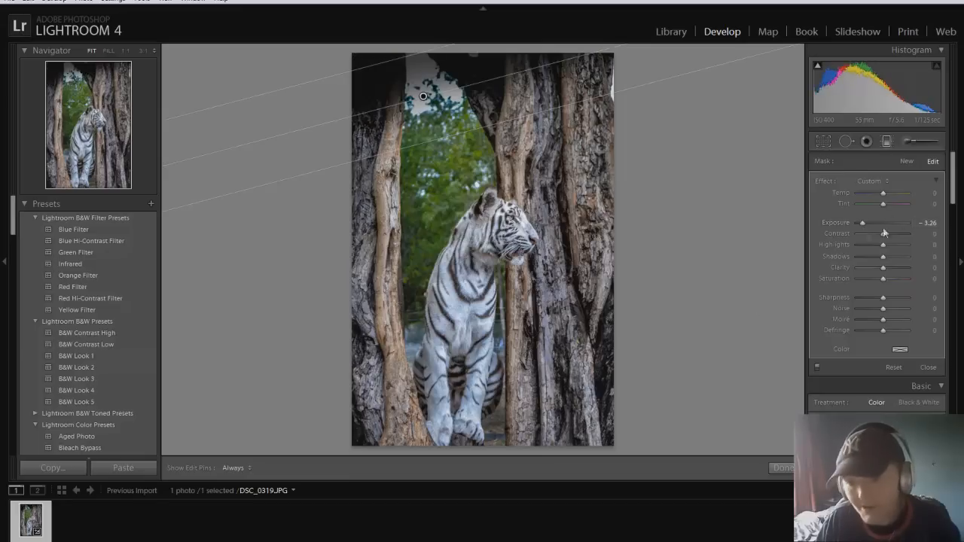
{"action": "left_click_drag", "start_coordinate": [884, 222], "coordinate": [876, 222]}
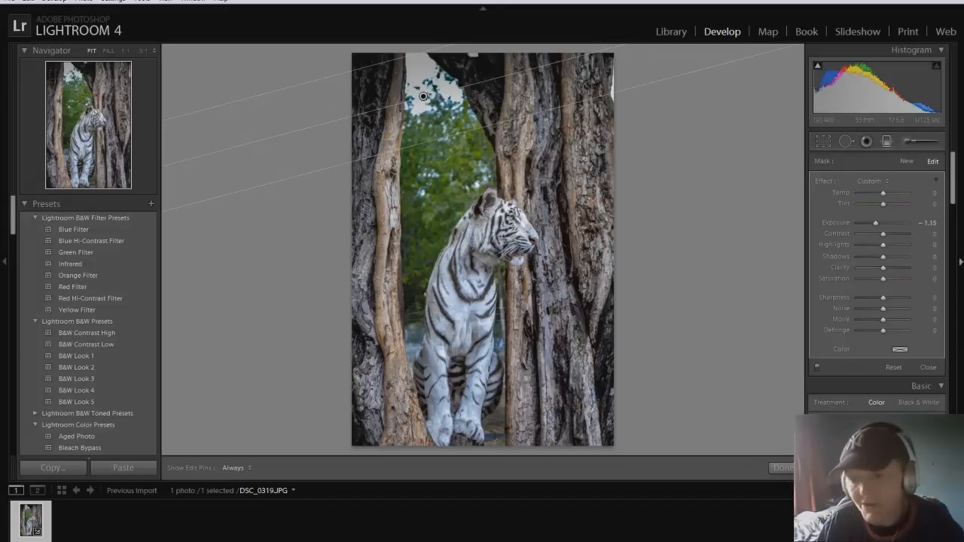
{"action": "left_click_drag", "start_coordinate": [876, 223], "coordinate": [880, 222]}
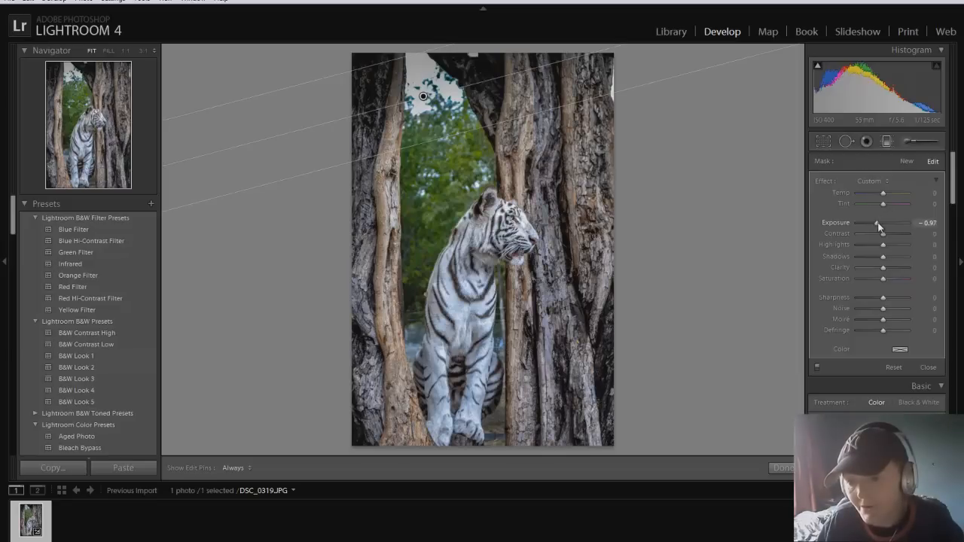
{"action": "left_click_drag", "start_coordinate": [876, 223], "coordinate": [878, 223]}
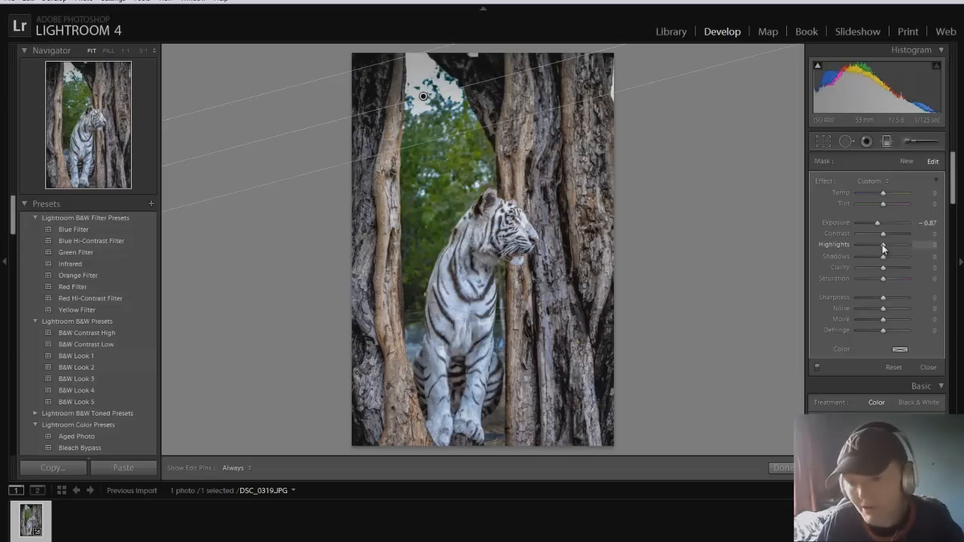
{"action": "left_click_drag", "start_coordinate": [884, 245], "coordinate": [858, 245]}
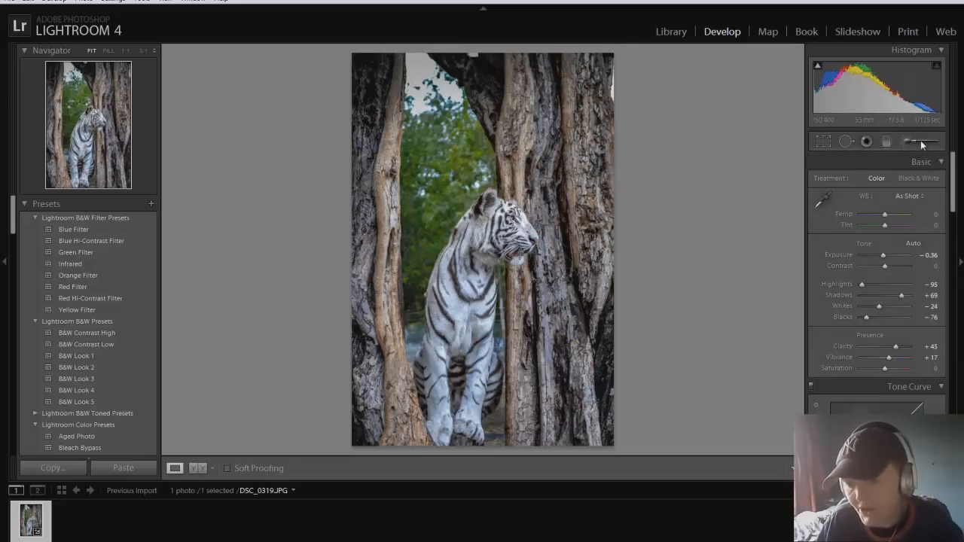
Paint the tree trunks with a Clarity brush at +100 and Contrast +63
{"action": "left_click", "coordinate": [920, 141]}
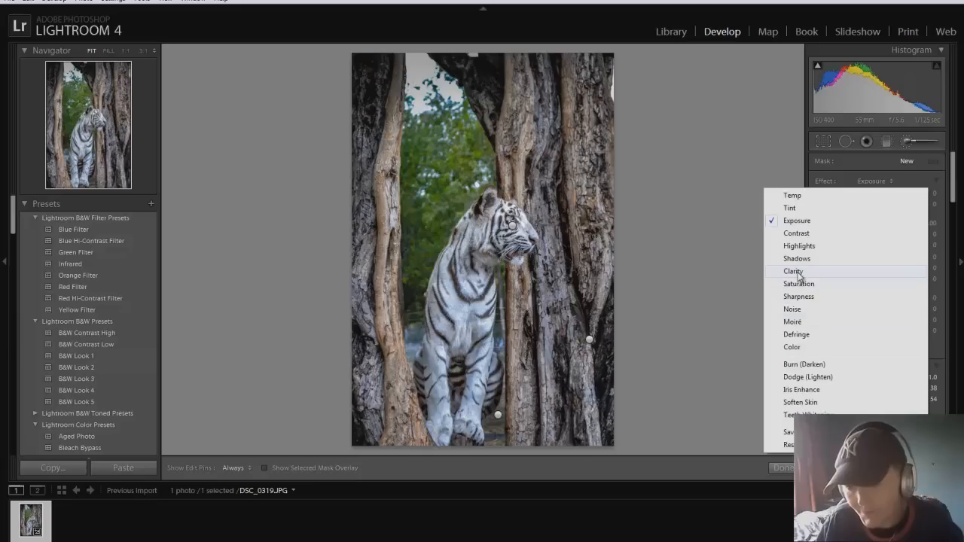
{"action": "left_click", "coordinate": [793, 271]}
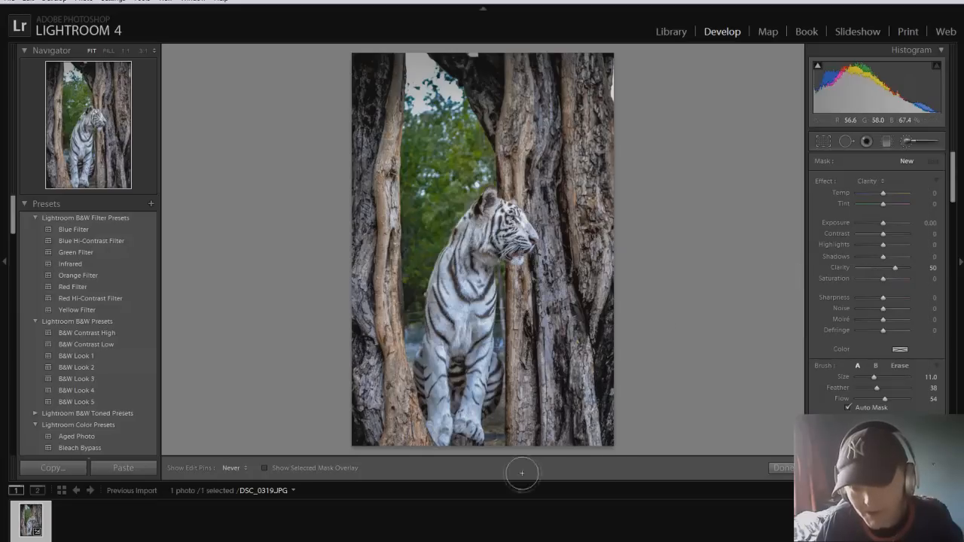
{"action": "mouse_move", "coordinate": [590, 204]}
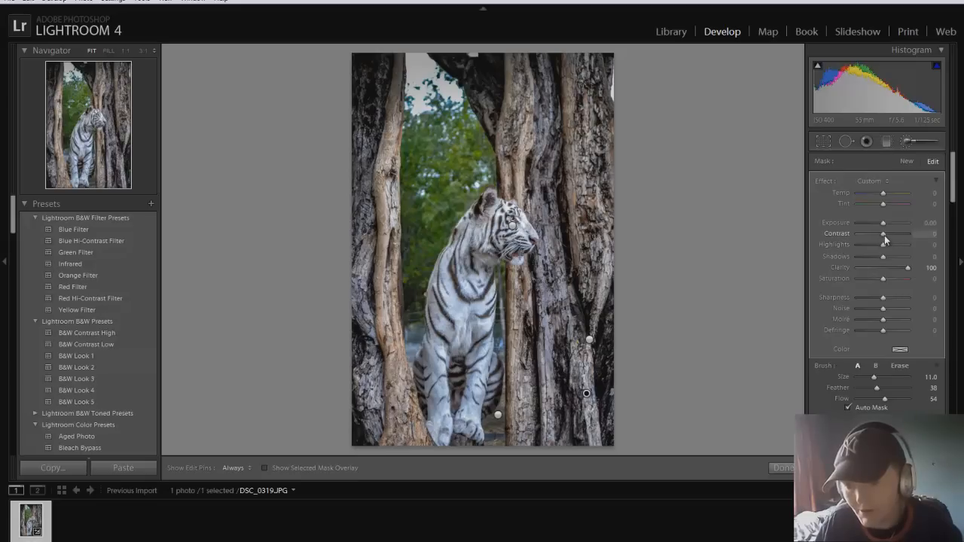
{"action": "left_click_drag", "start_coordinate": [883, 234], "coordinate": [907, 234]}
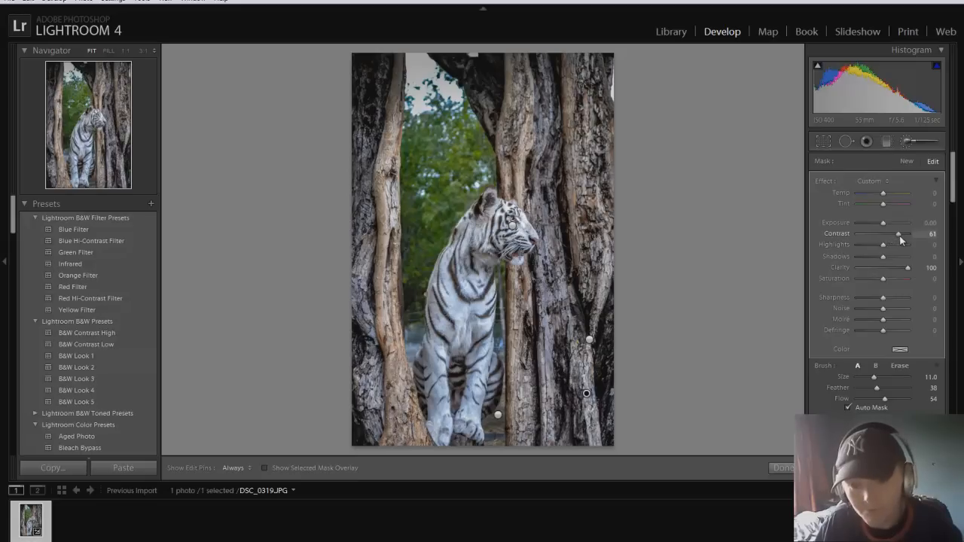
{"action": "left_click_drag", "start_coordinate": [907, 234], "coordinate": [898, 233]}
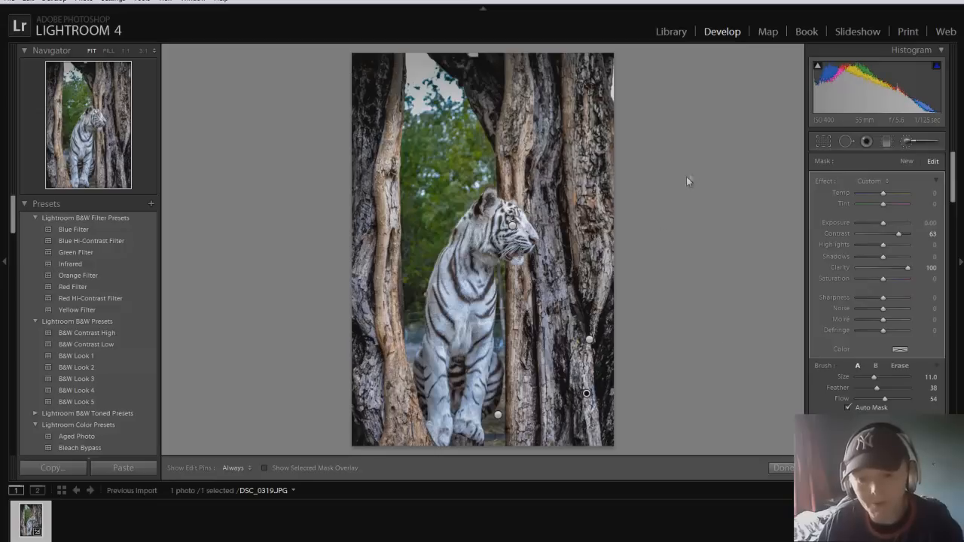
{"action": "mouse_move", "coordinate": [633, 273]}
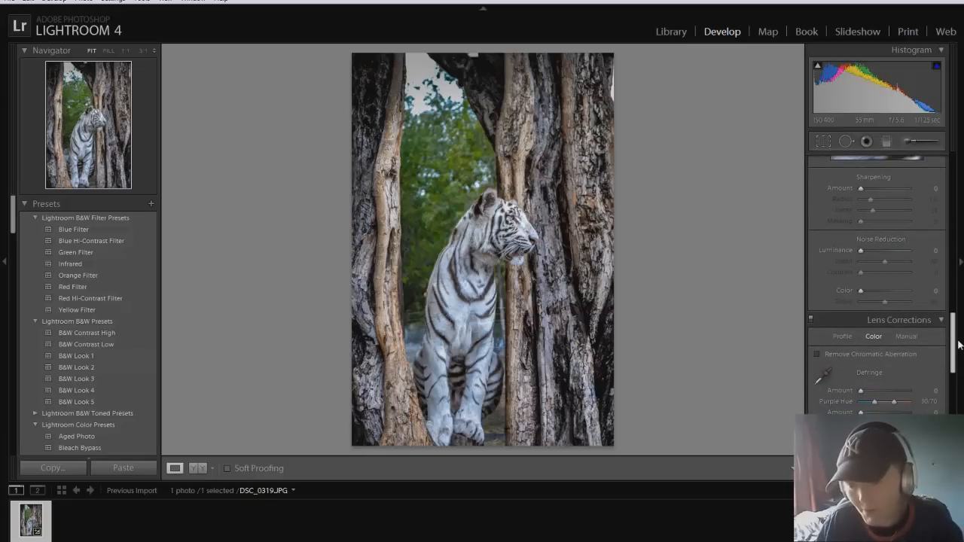
Set post-crop vignetting to Amount -14, Feather 55 and Roundness +36
{"action": "scroll", "scroll_direction": "down", "scroll_amount": 3}
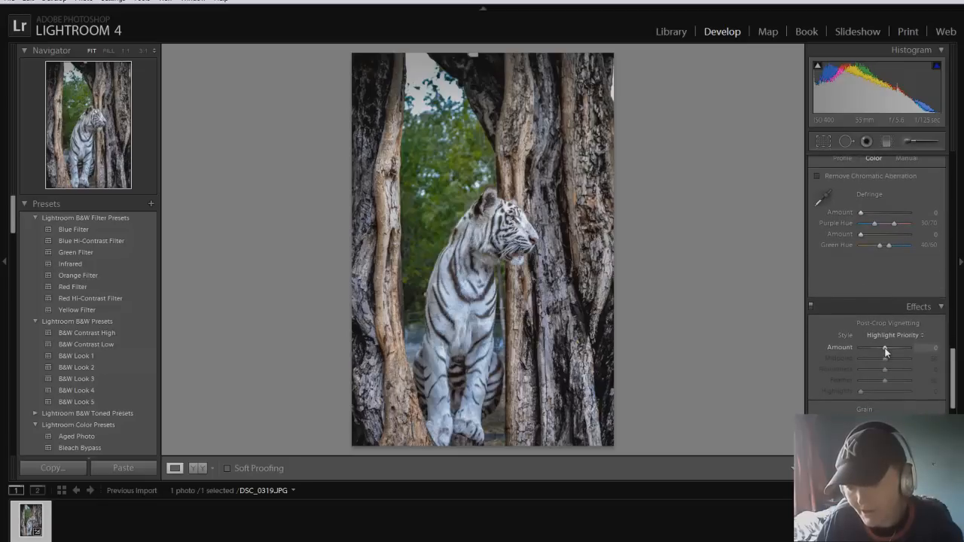
{"action": "left_click_drag", "start_coordinate": [886, 349], "coordinate": [881, 353]}
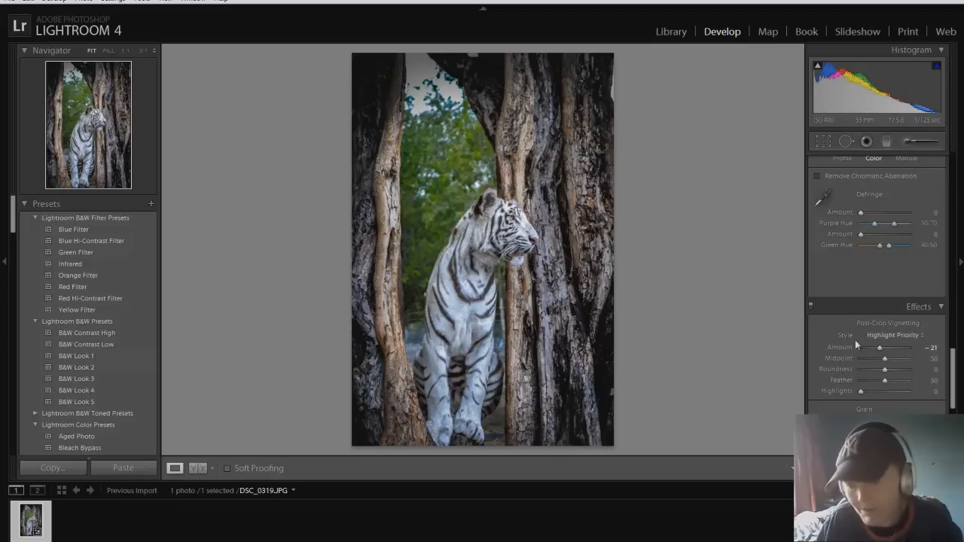
{"action": "left_click_drag", "start_coordinate": [879, 348], "coordinate": [885, 347]}
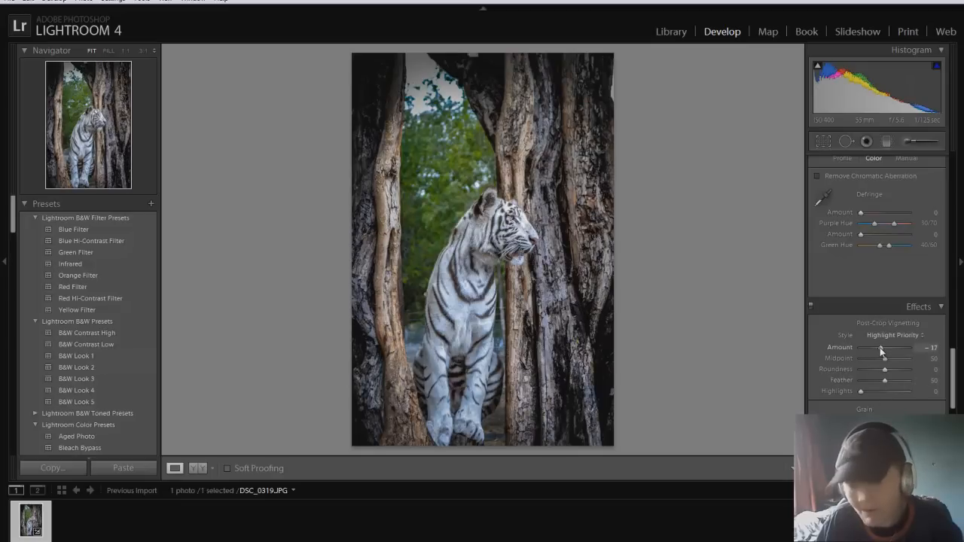
{"action": "left_click_drag", "start_coordinate": [881, 347], "coordinate": [886, 347]}
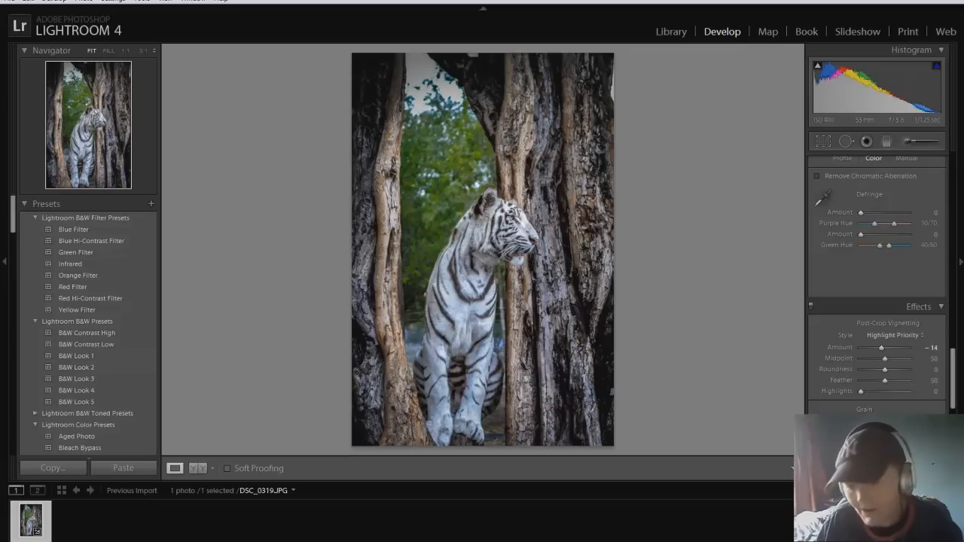
{"action": "mouse_move", "coordinate": [881, 388]}
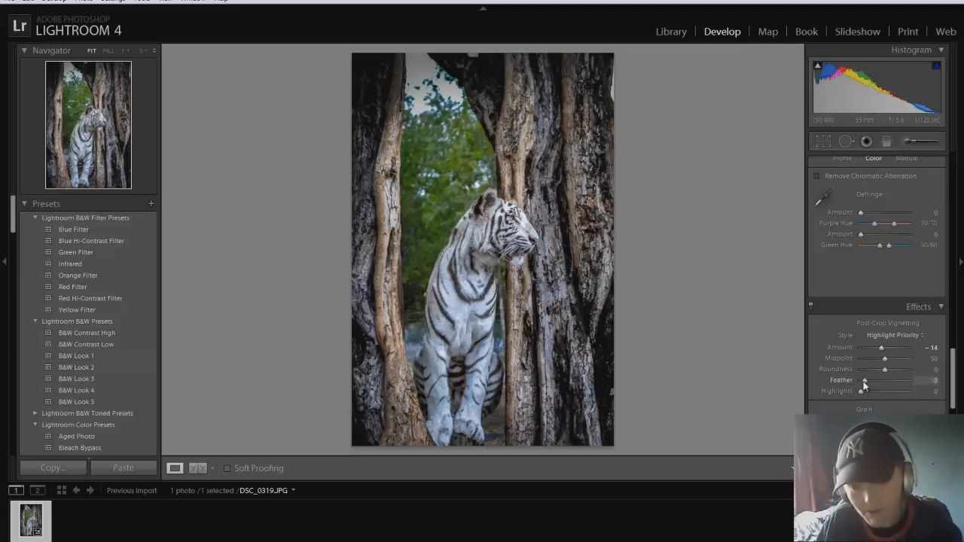
{"action": "left_click_drag", "start_coordinate": [864, 379], "coordinate": [908, 380]}
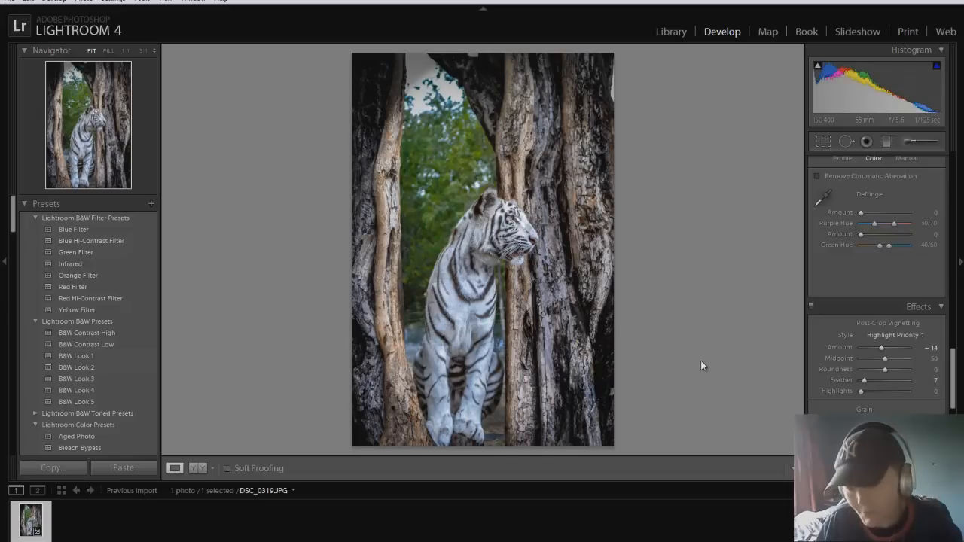
{"action": "left_click_drag", "start_coordinate": [864, 391], "coordinate": [905, 391]}
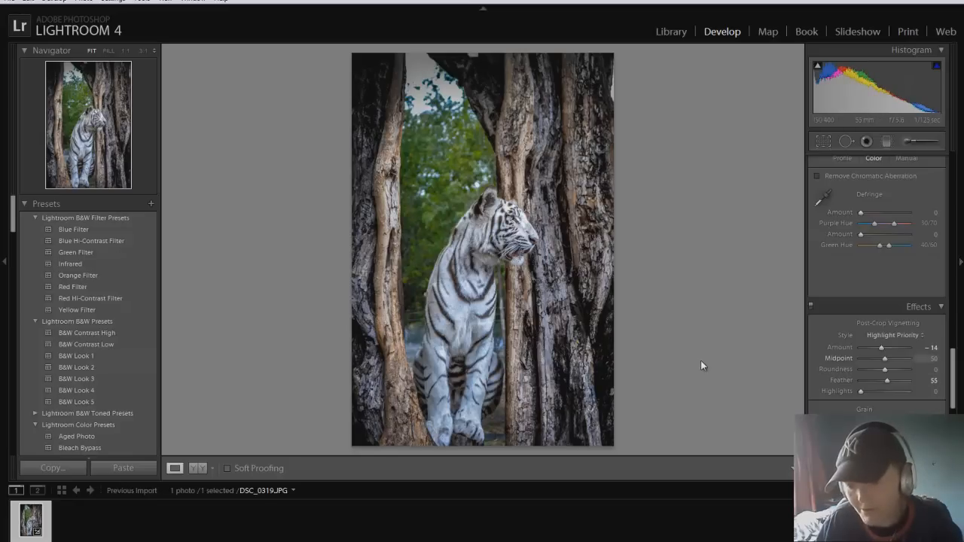
{"action": "left_click_drag", "start_coordinate": [886, 369], "coordinate": [904, 370]}
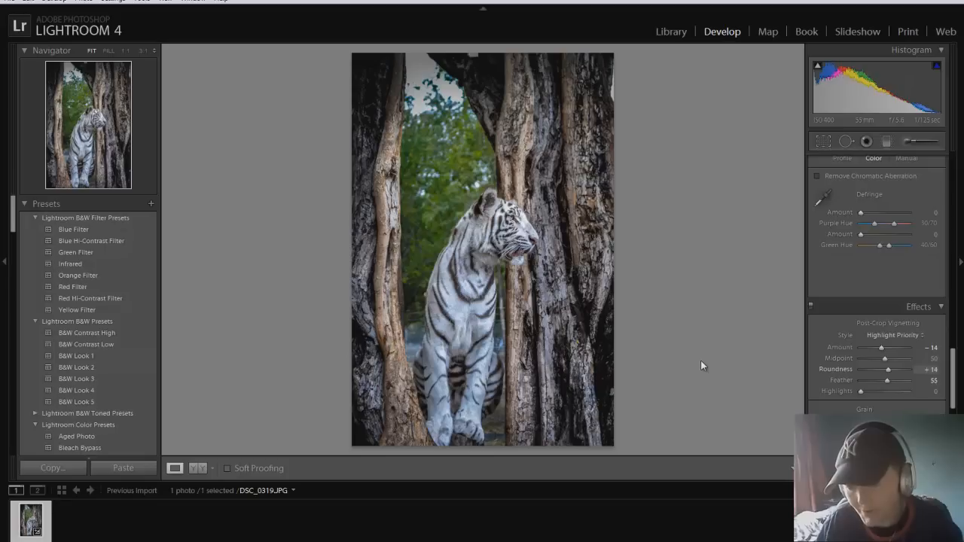
{"action": "left_click_drag", "start_coordinate": [889, 369], "coordinate": [904, 369]}
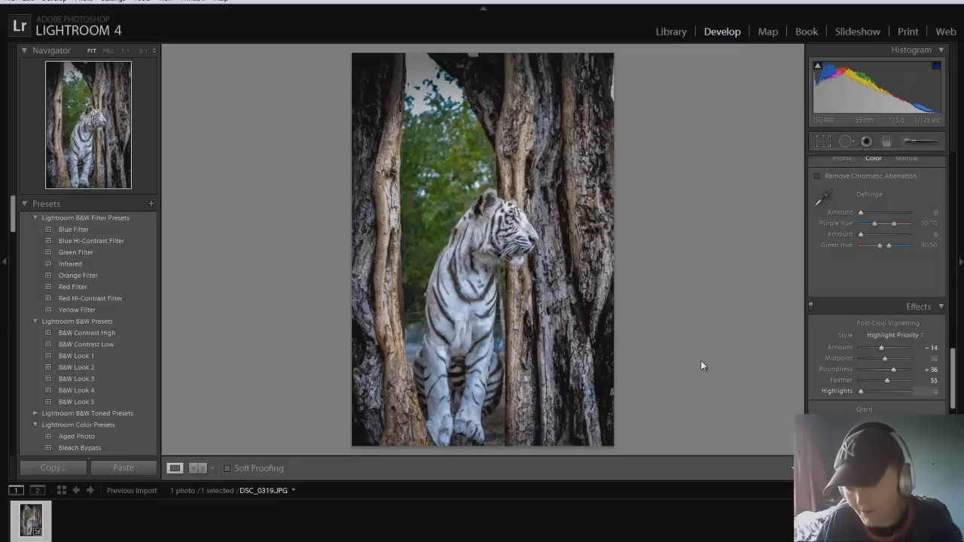
{"action": "left_click_drag", "start_coordinate": [861, 391], "coordinate": [866, 391]}
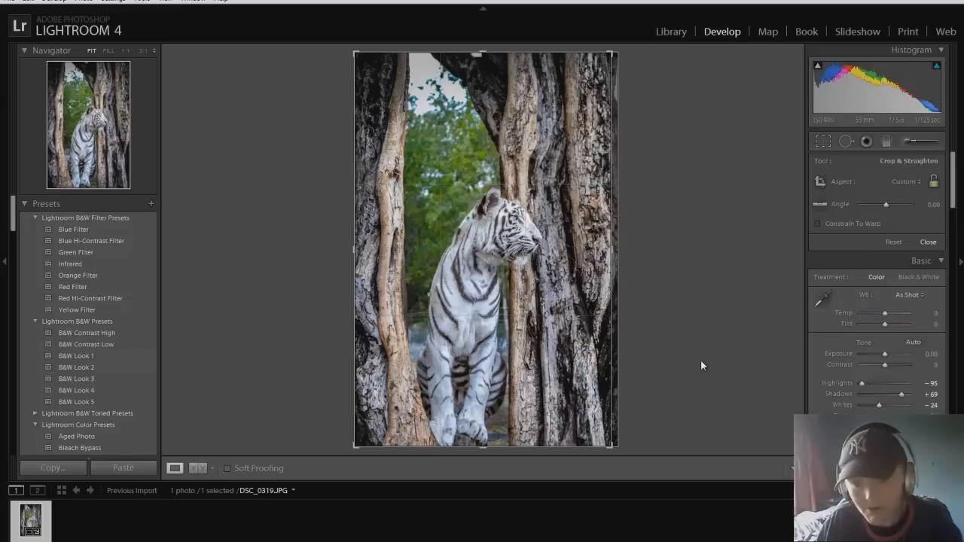
Apply the slight crop to the tiger photo's edges
{"action": "left_click", "coordinate": [928, 242]}
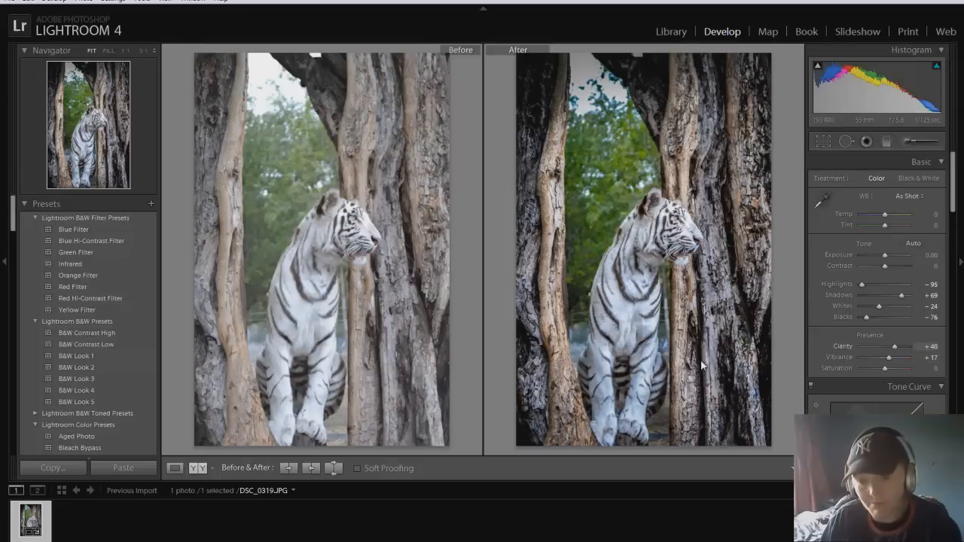
{"action": "mouse_move", "coordinate": [702, 361]}
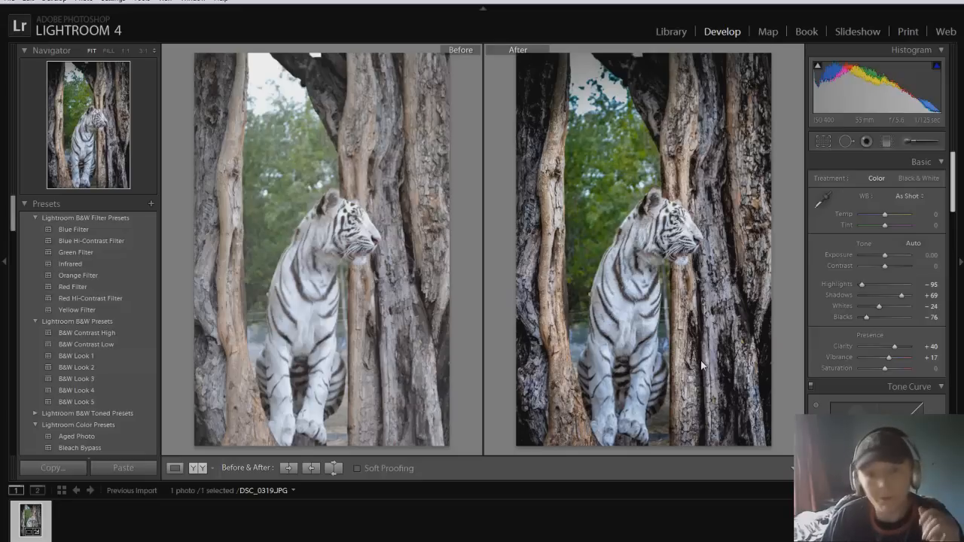
Choose the Black & White treatment with the before-and-after comparison on screen
{"action": "left_click", "coordinate": [916, 178]}
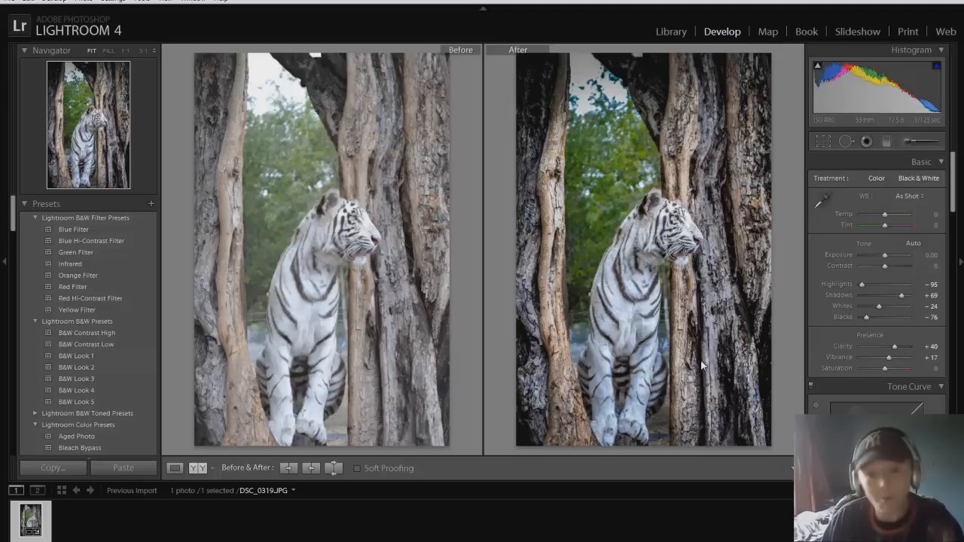